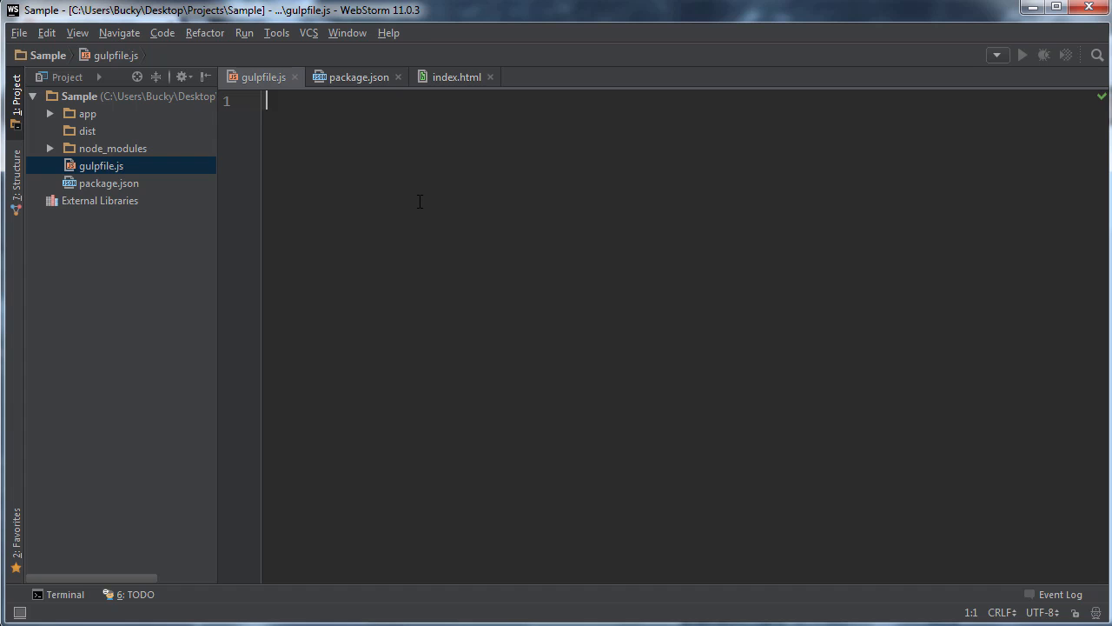
mouse_move(418, 184)
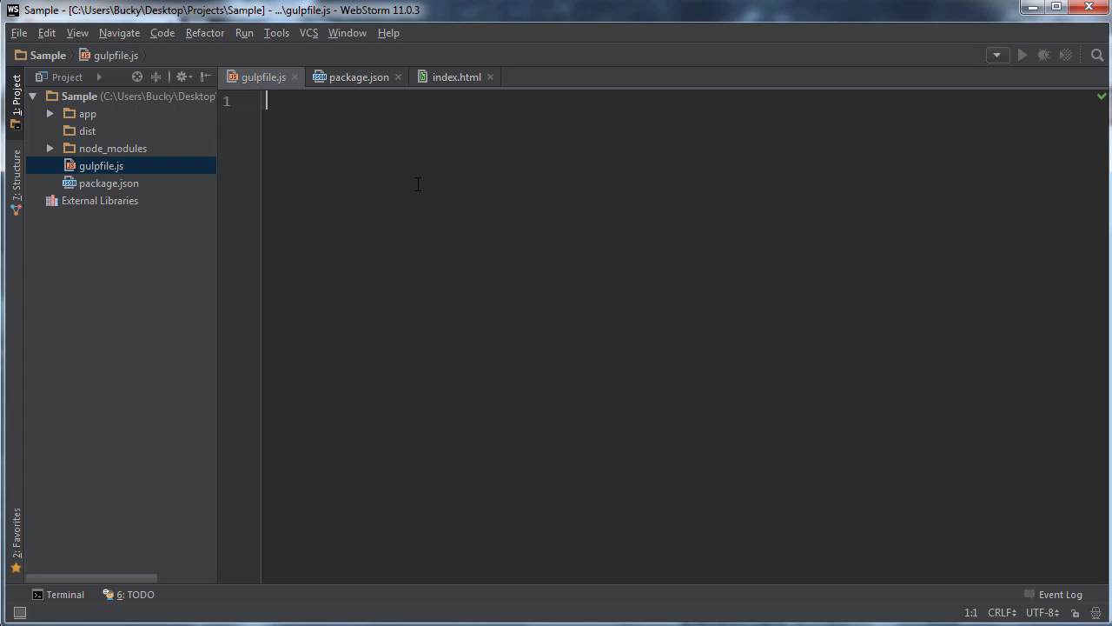
mouse_move(411, 181)
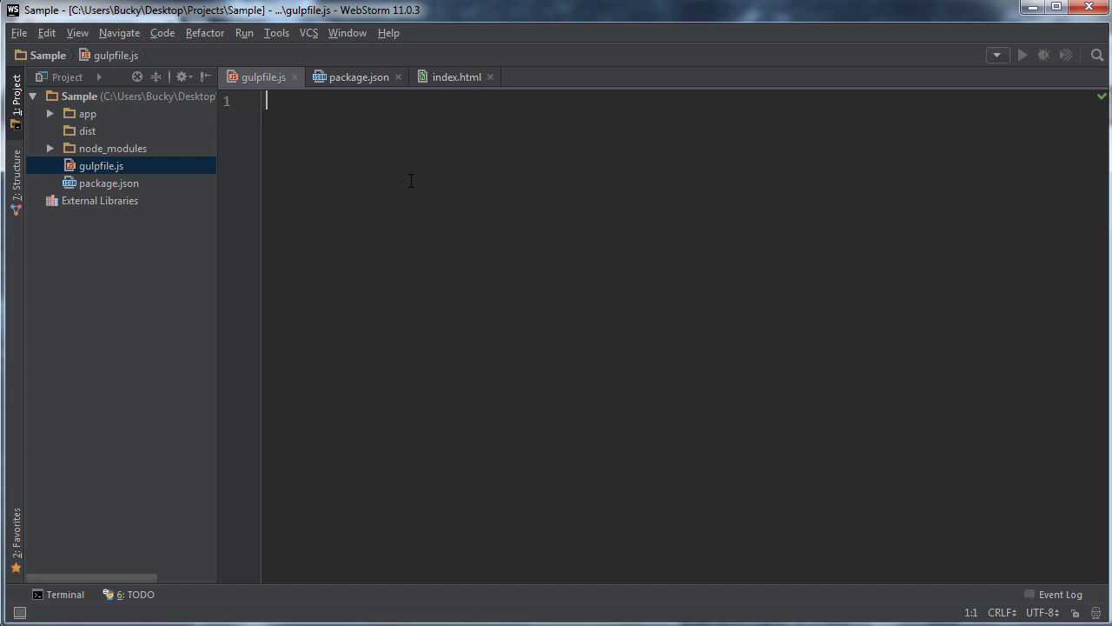
mouse_move(330, 133)
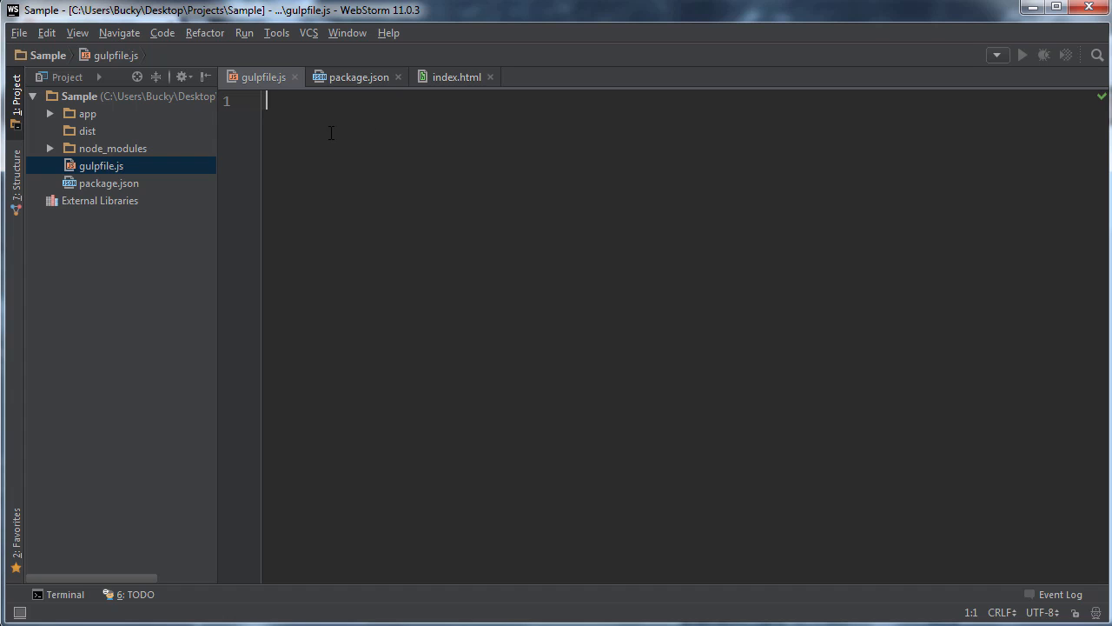
mouse_move(402, 276)
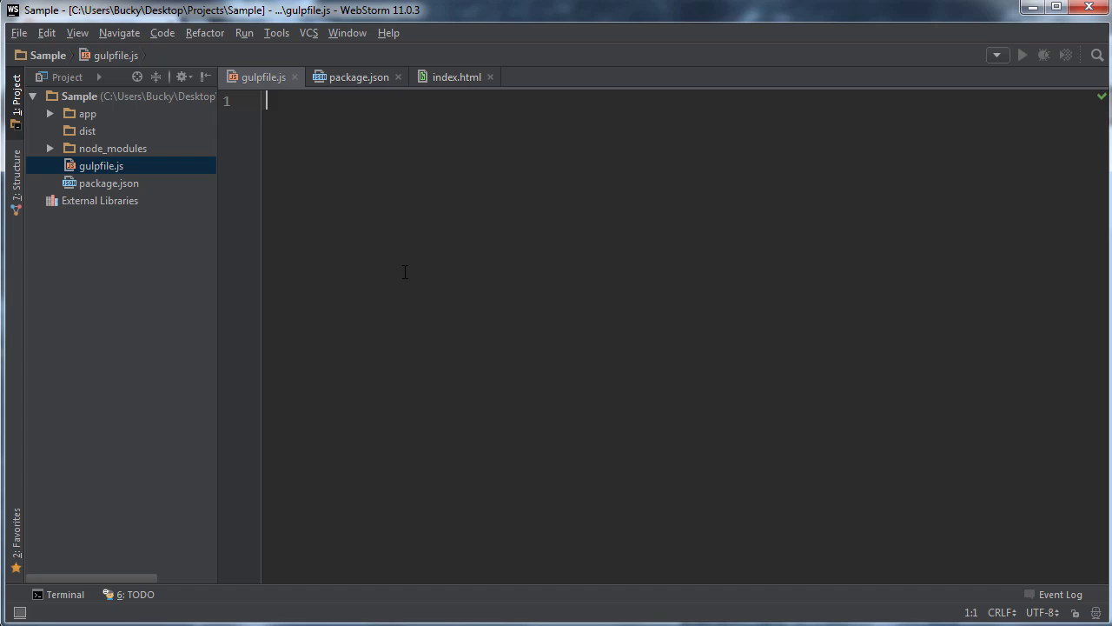
mouse_move(388, 235)
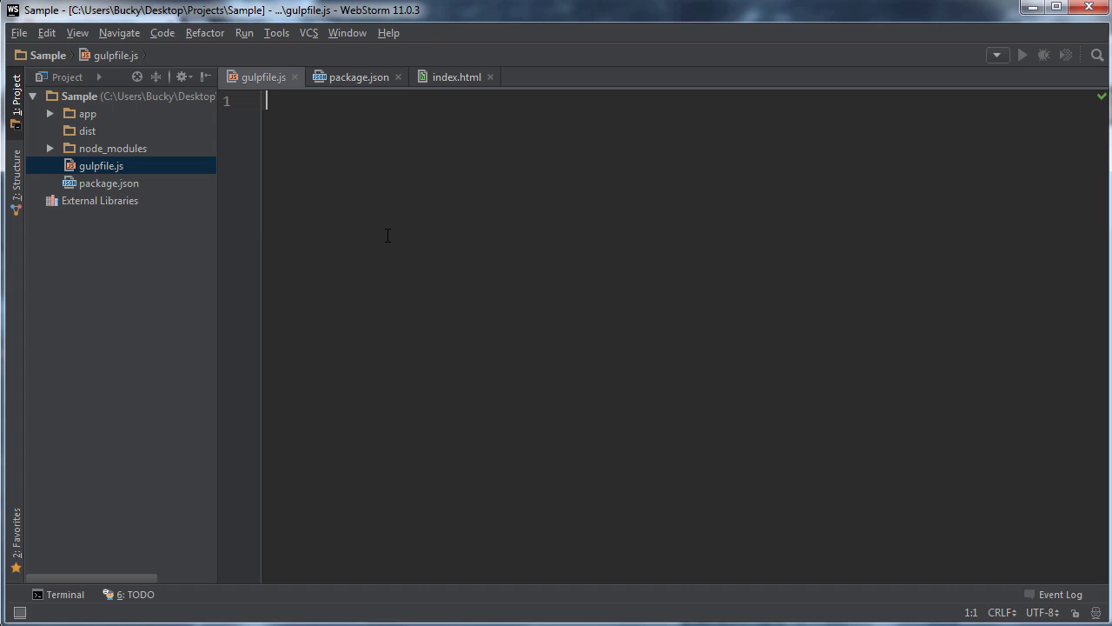
mouse_move(282, 172)
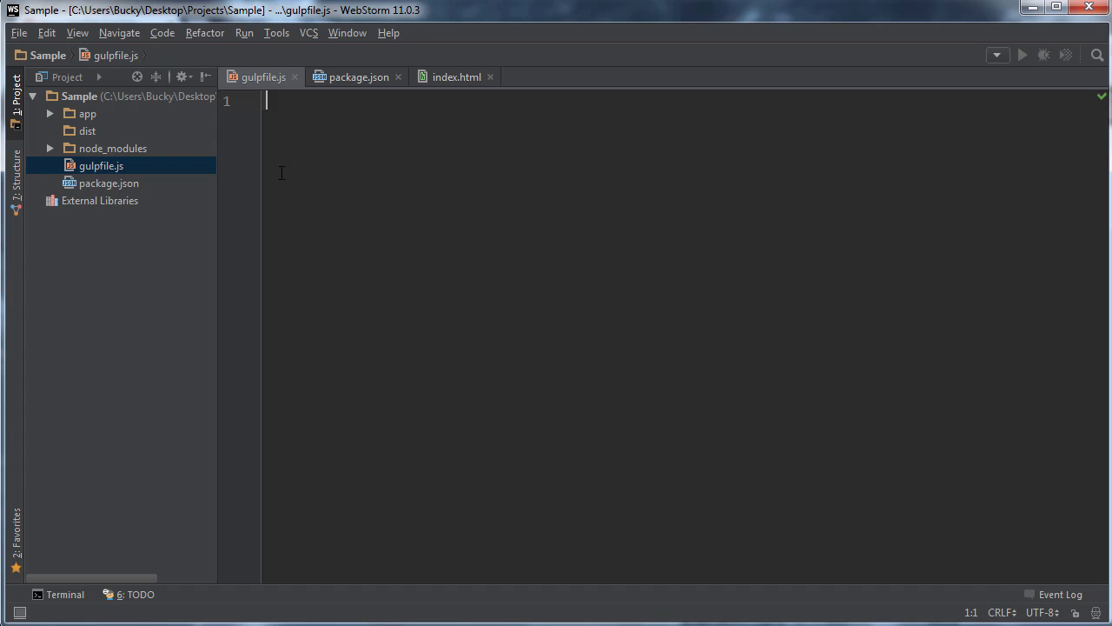
mouse_move(481, 254)
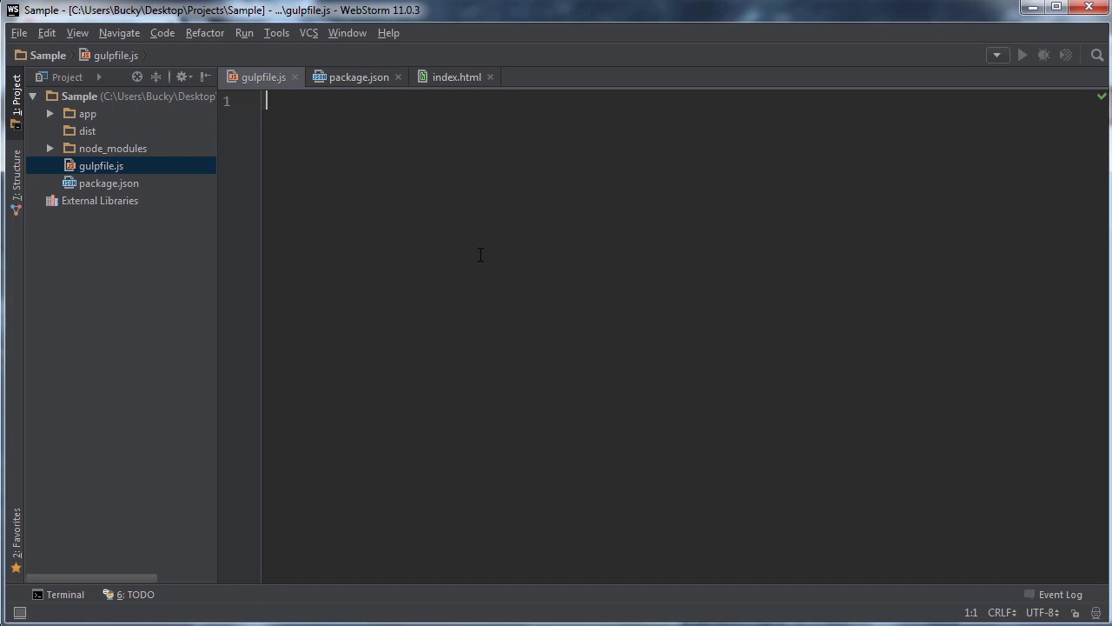
mouse_move(366, 212)
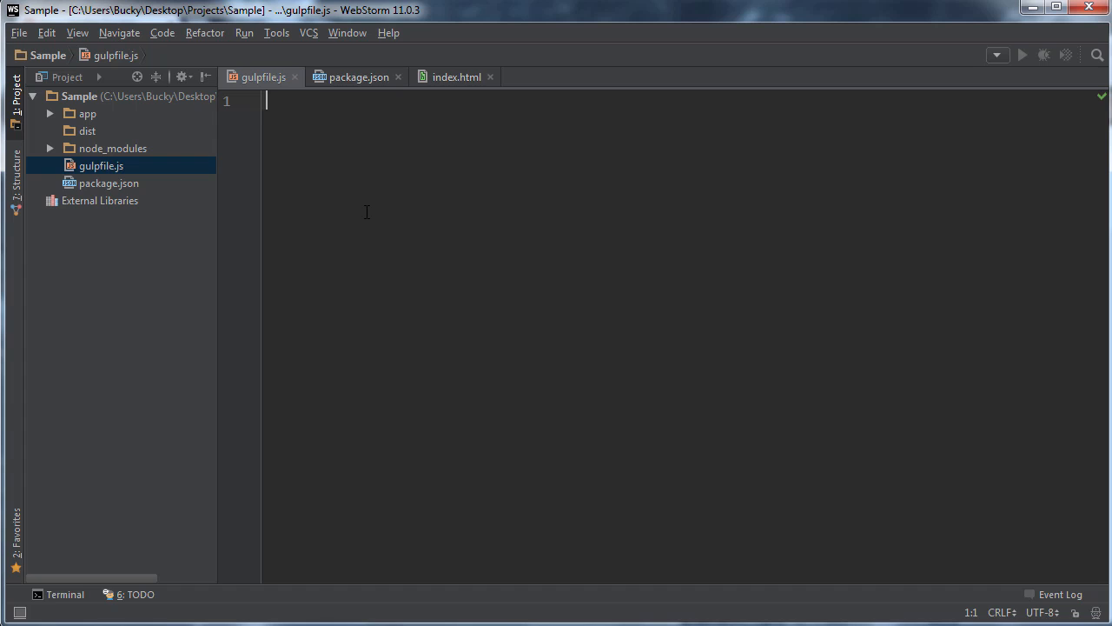
mouse_move(397, 241)
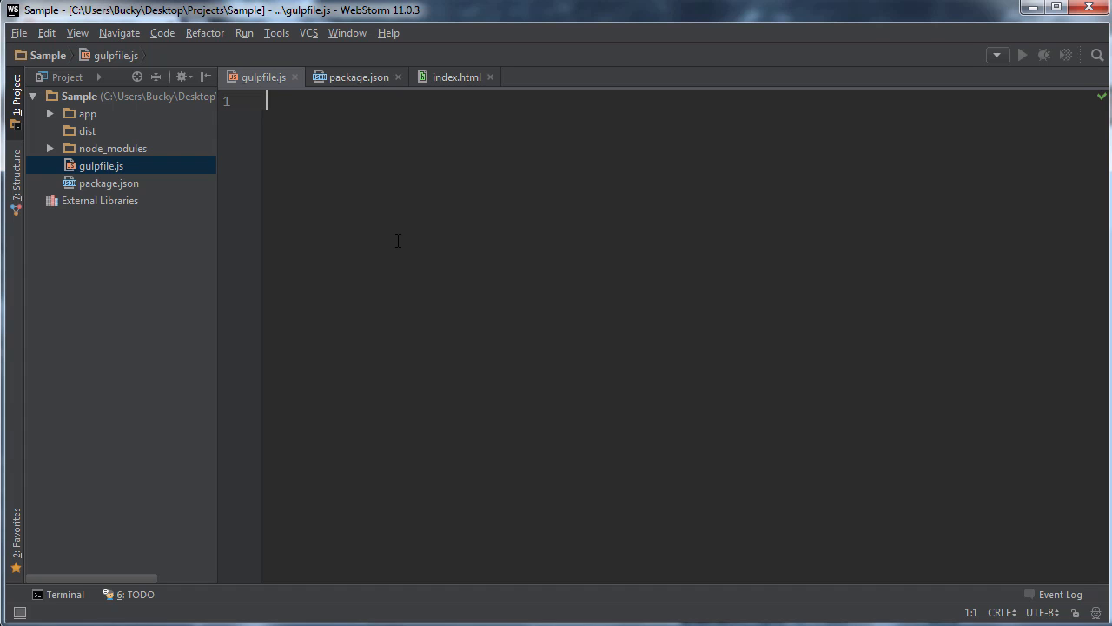
mouse_move(391, 234)
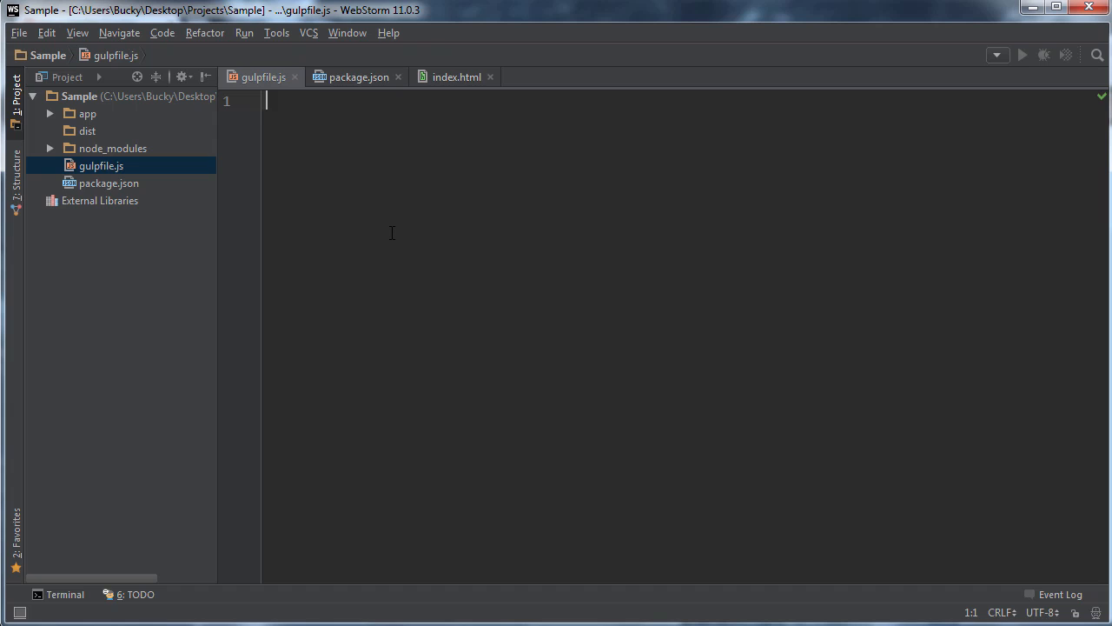
Step: Start gulpfile.js with var, then browse and collapse the gulp package in node_modules
text(var)
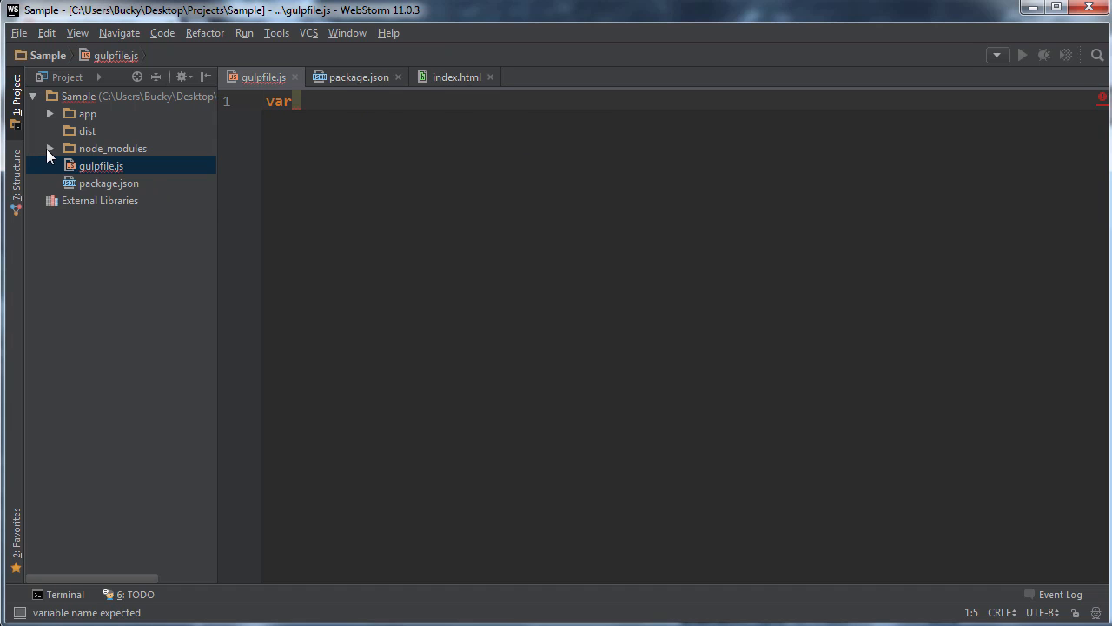
click(50, 147)
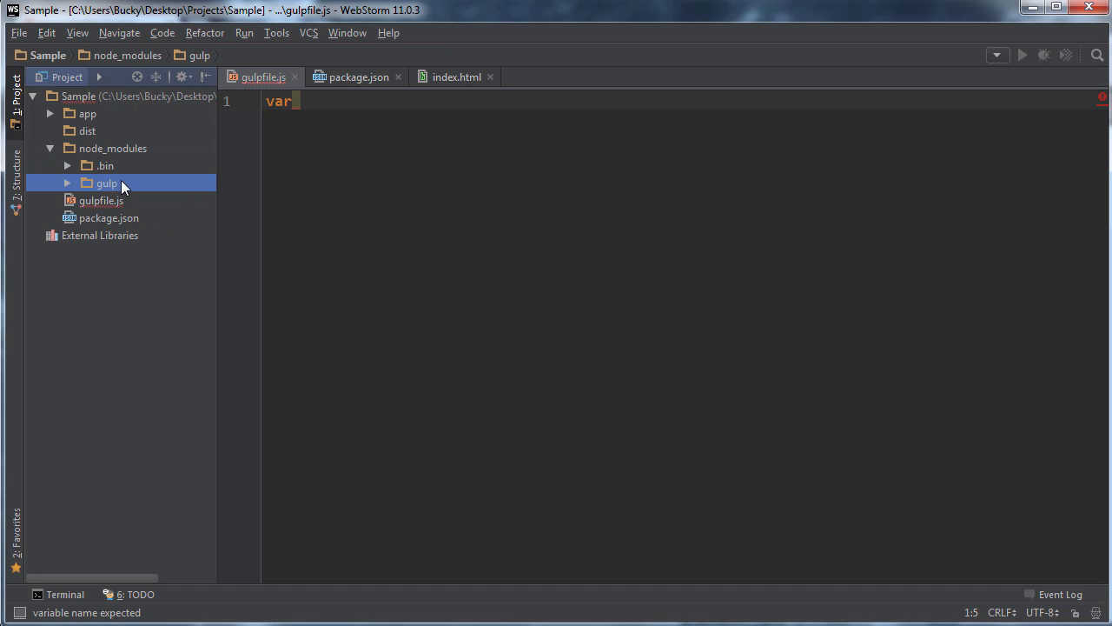
mouse_move(83, 189)
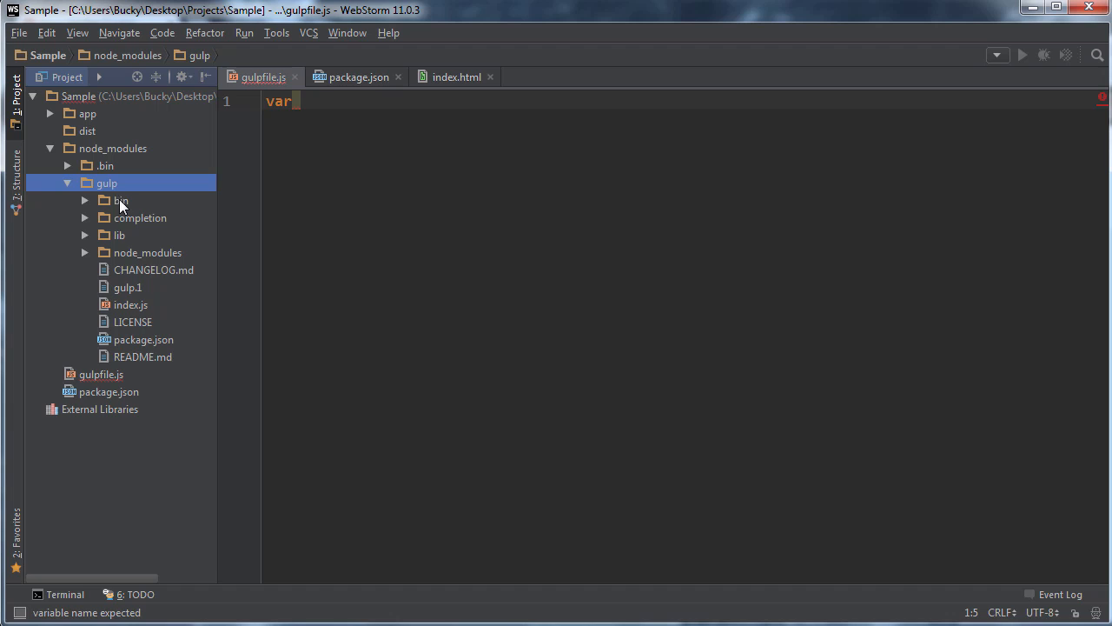
click(67, 182)
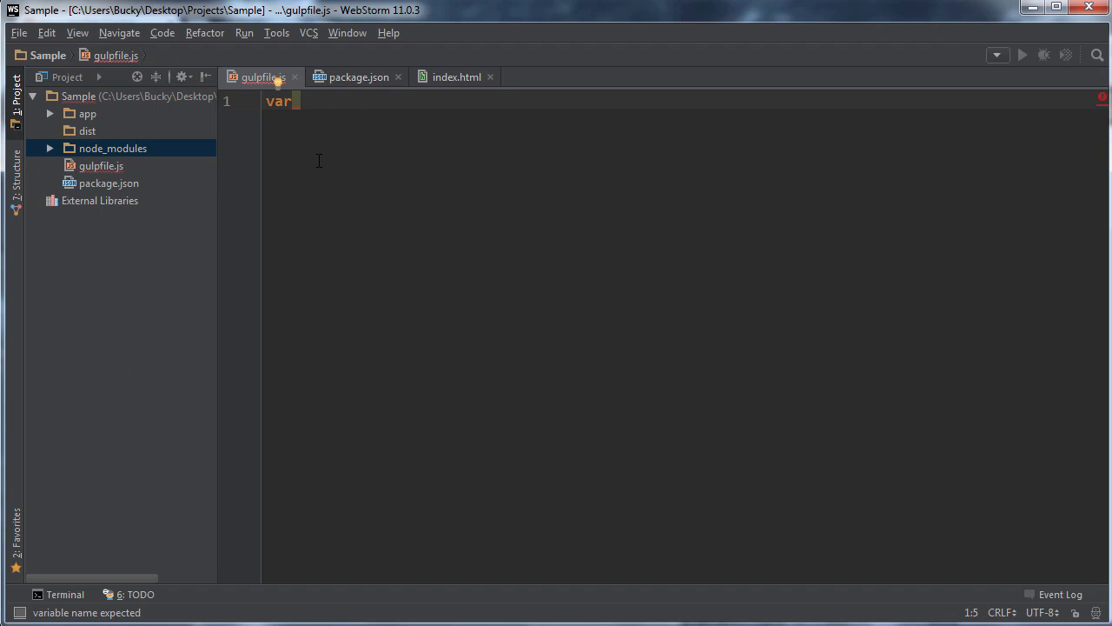
Step: Complete line one as var gulp = require('gulp'); with autocompletion, leaving blank lines below
text(g)
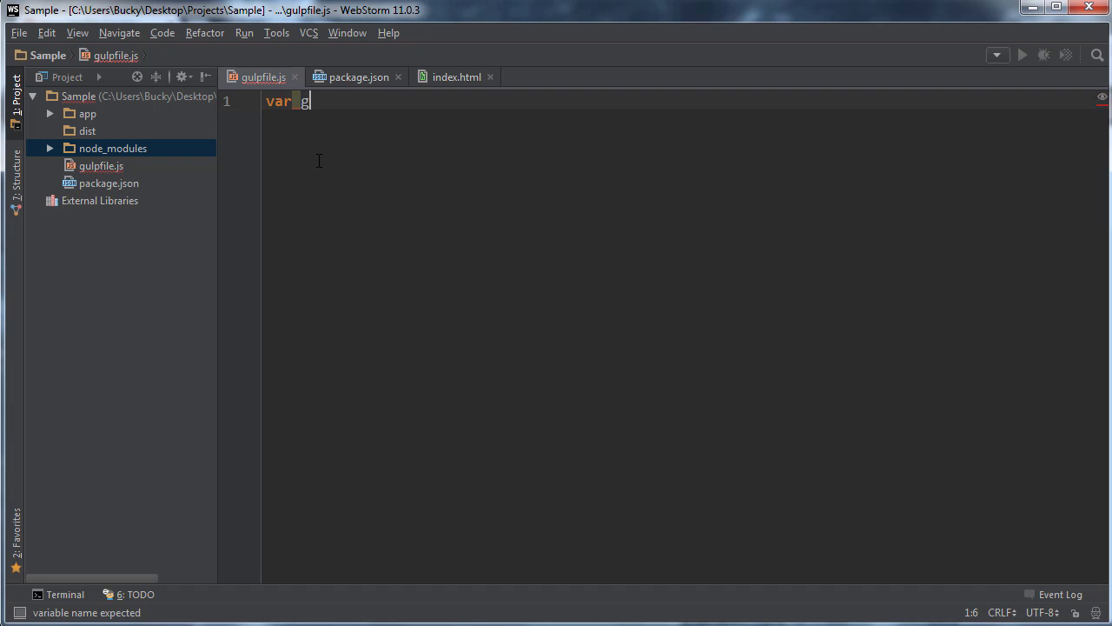
text(ulp =)
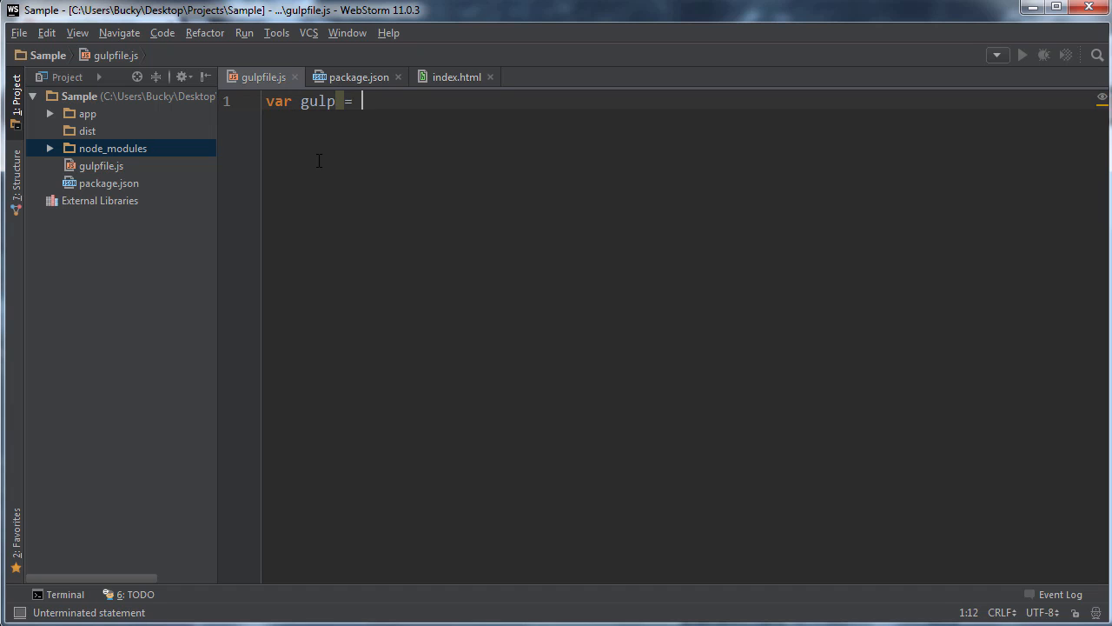
text(require('gulp');)
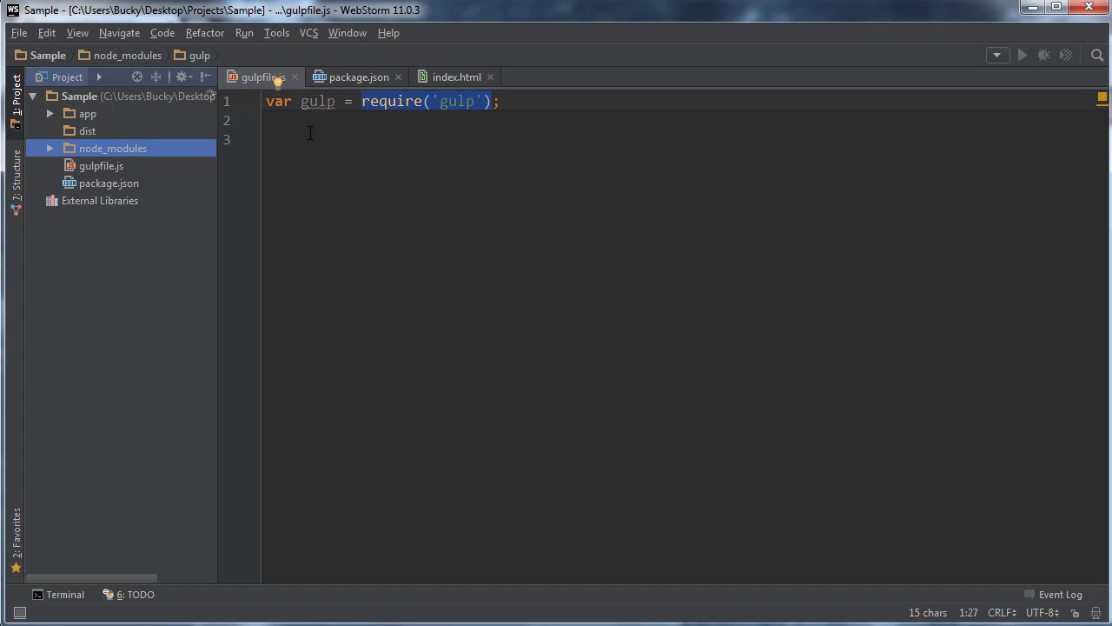
double_click(318, 101)
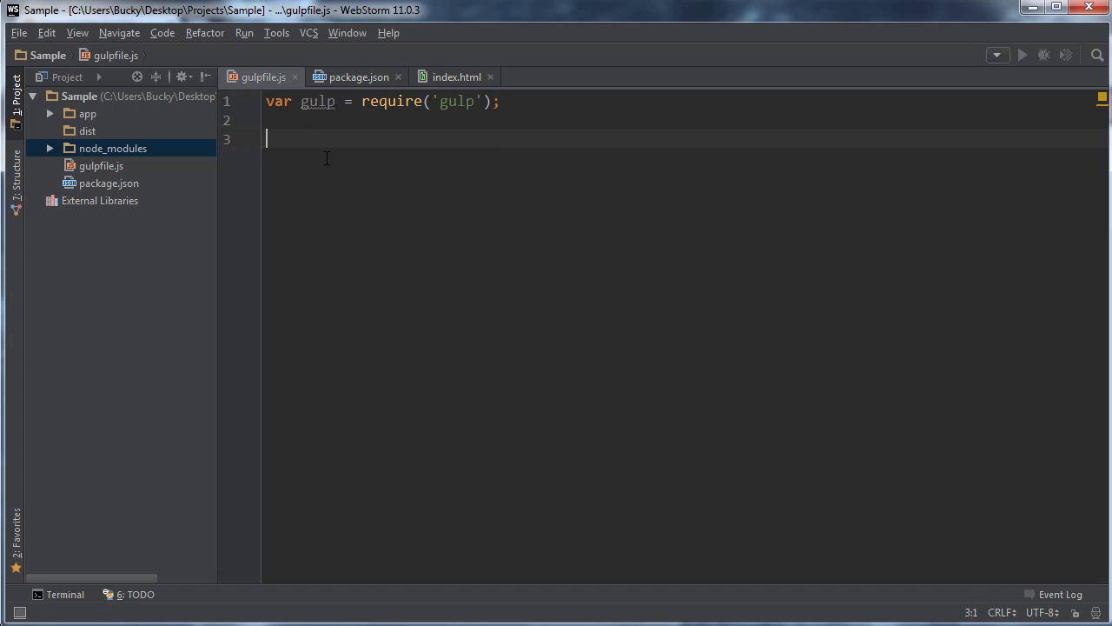
mouse_move(347, 166)
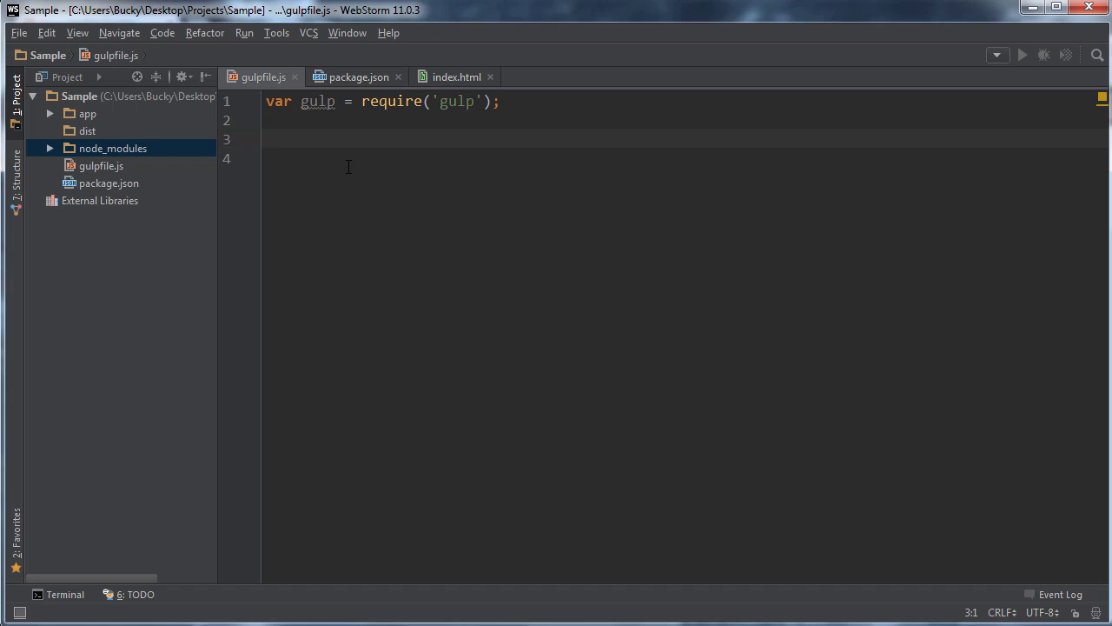
Step: Add a gulp.task('task-name', function(){ // do something }); block below the require line
text(gu)
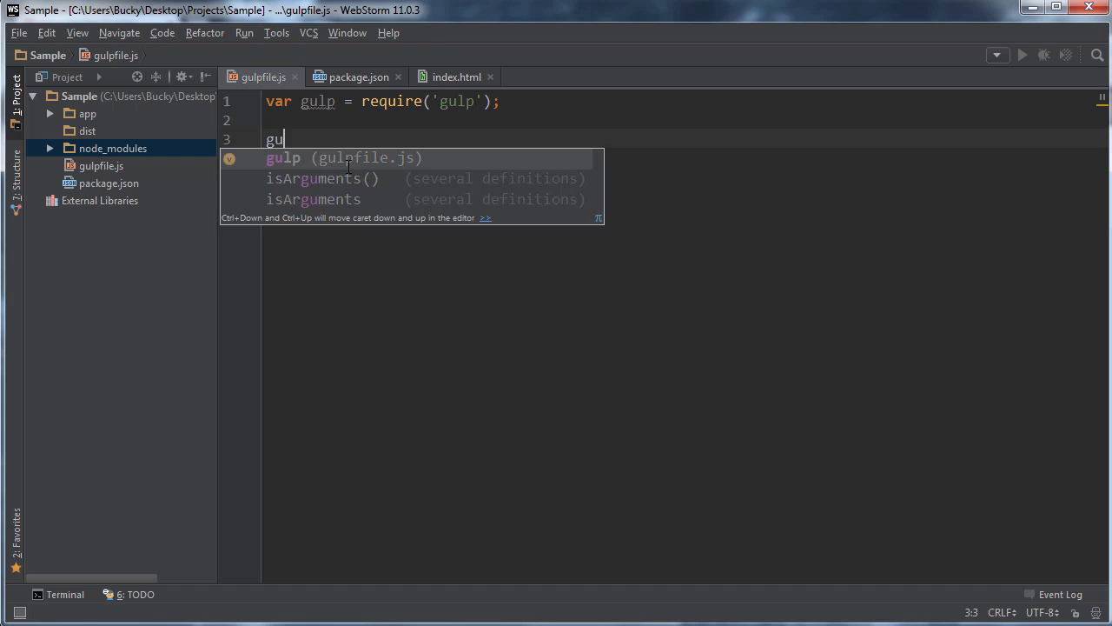
text(lp)
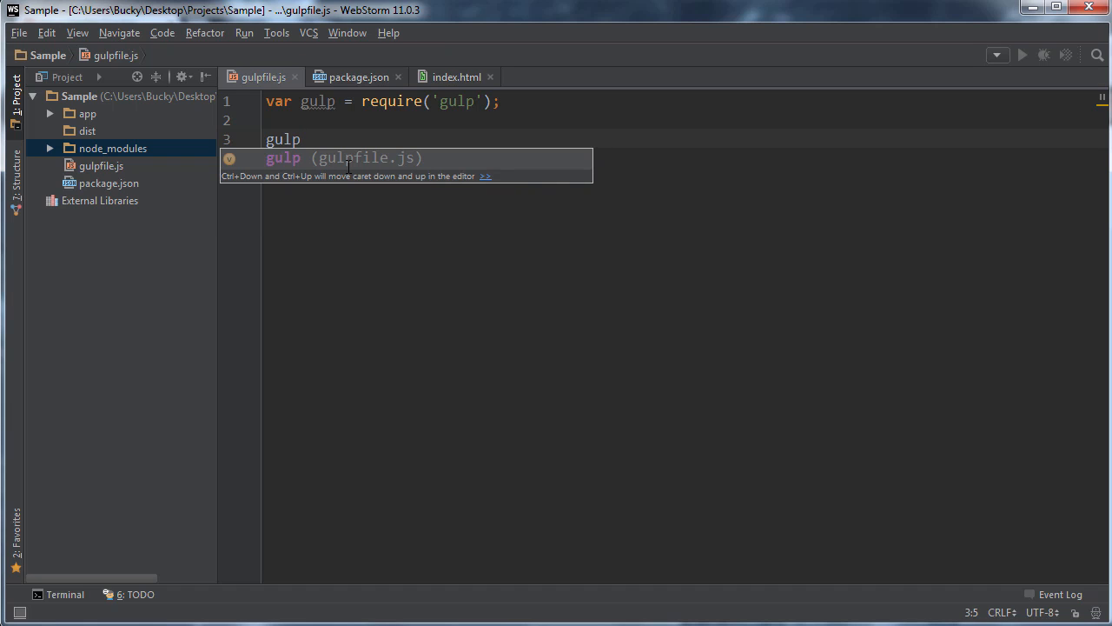
mouse_move(305, 111)
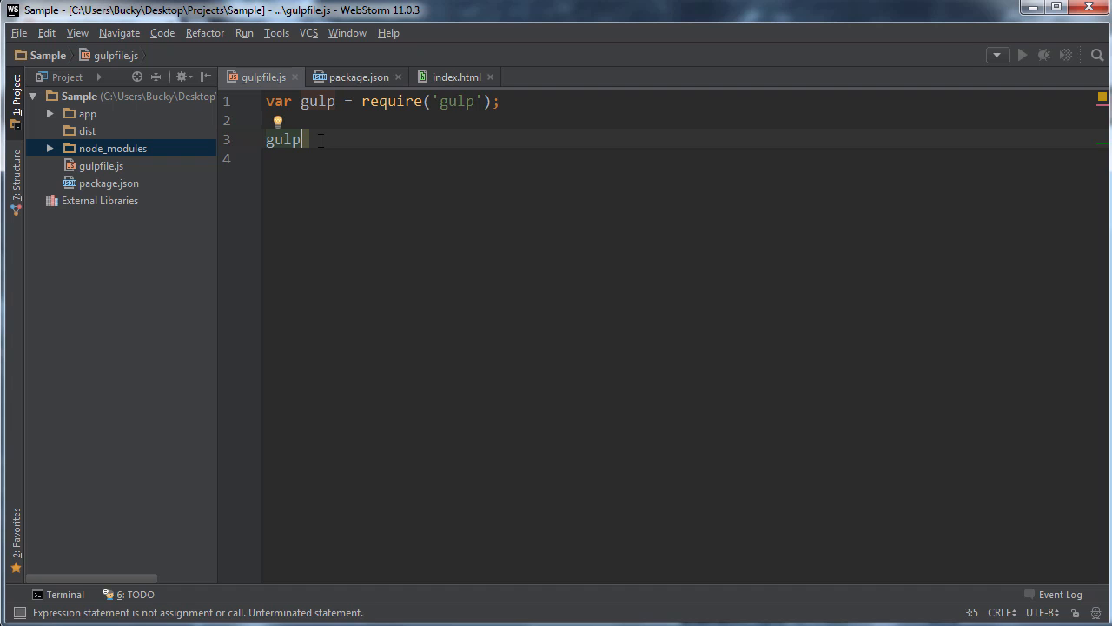
text(.task()
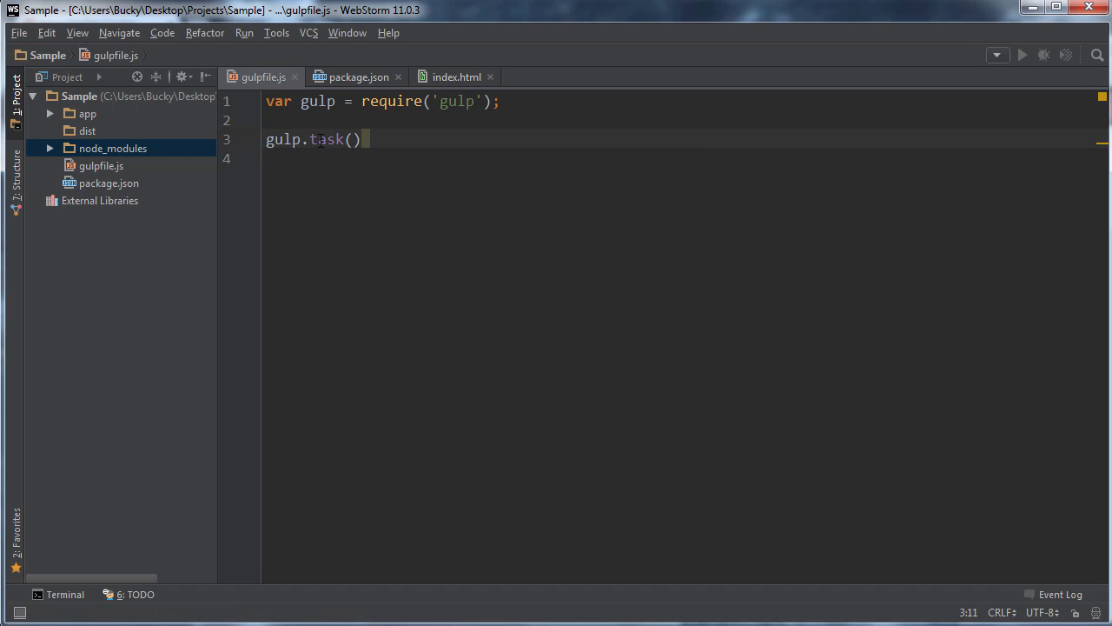
text(')
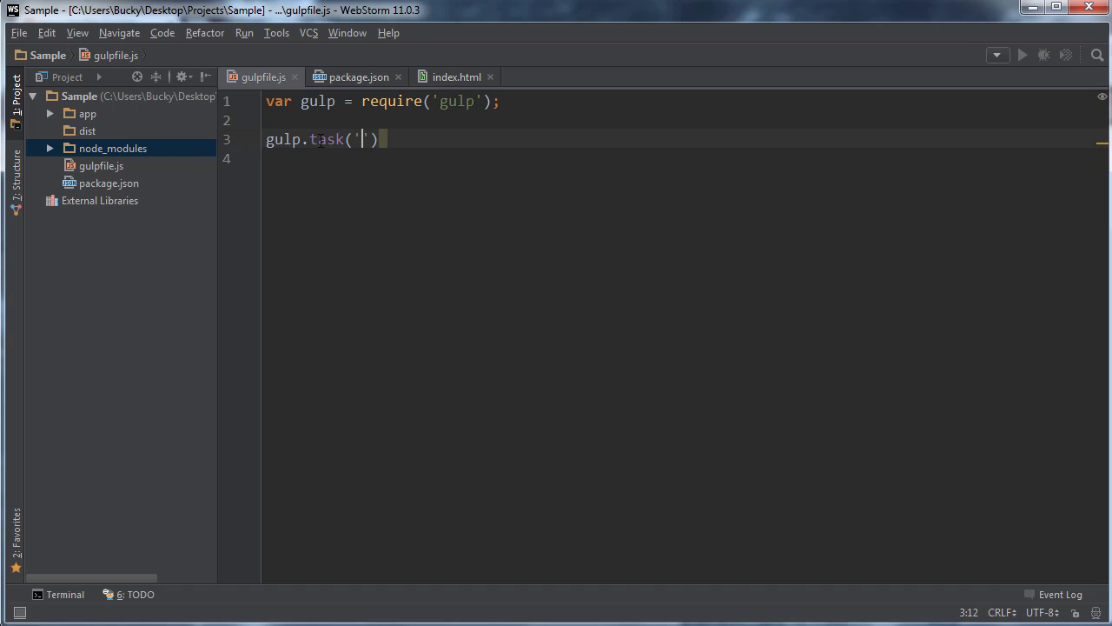
text(task-name)
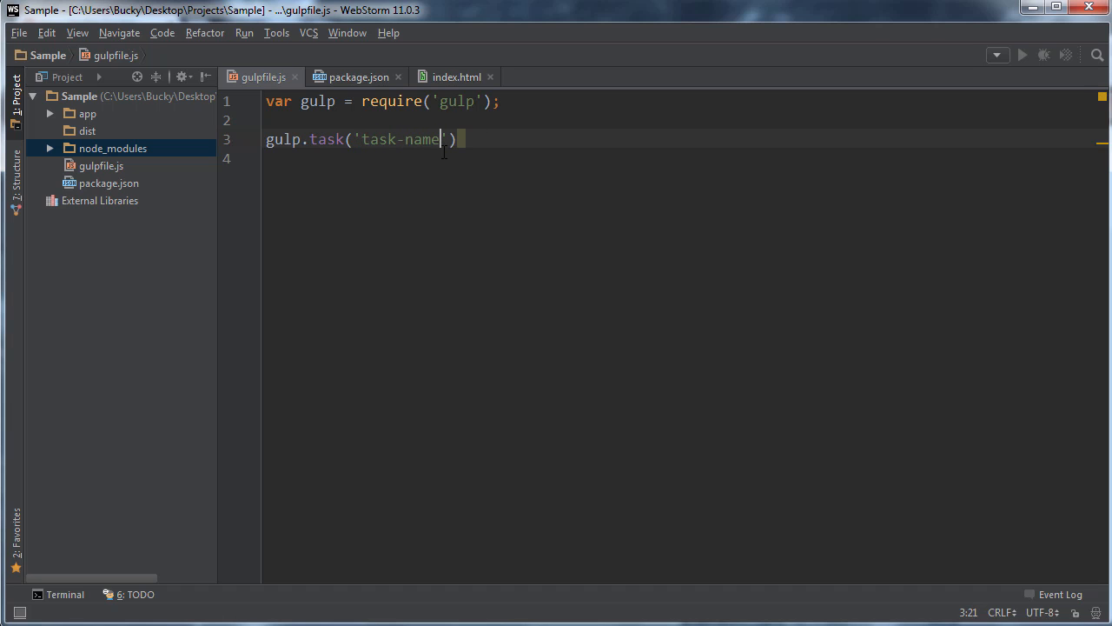
double_click(399, 139)
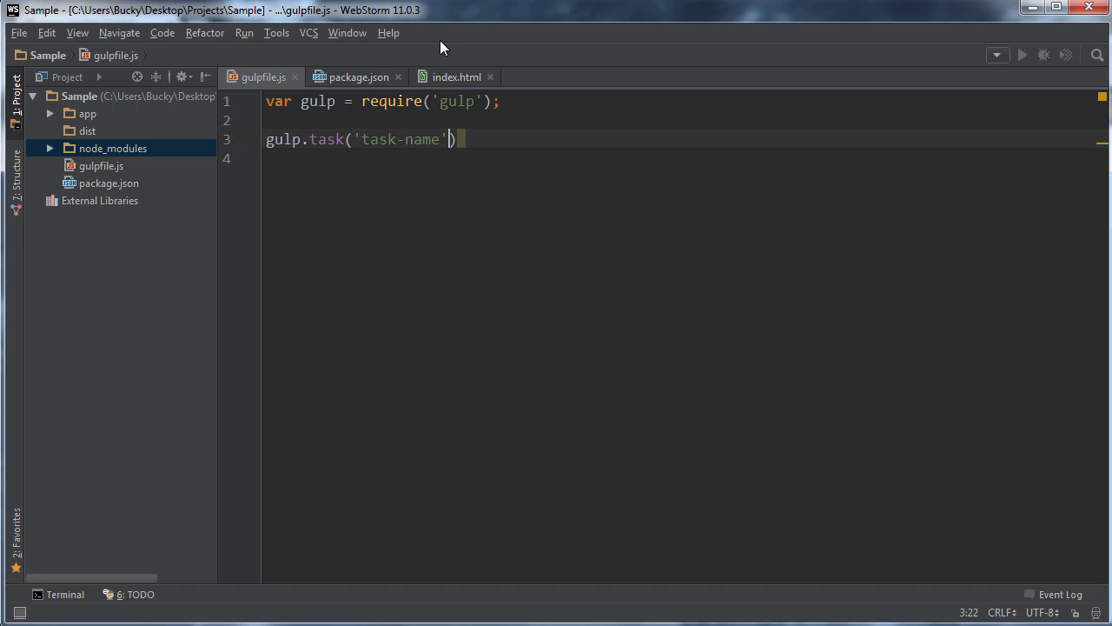
text(, function)
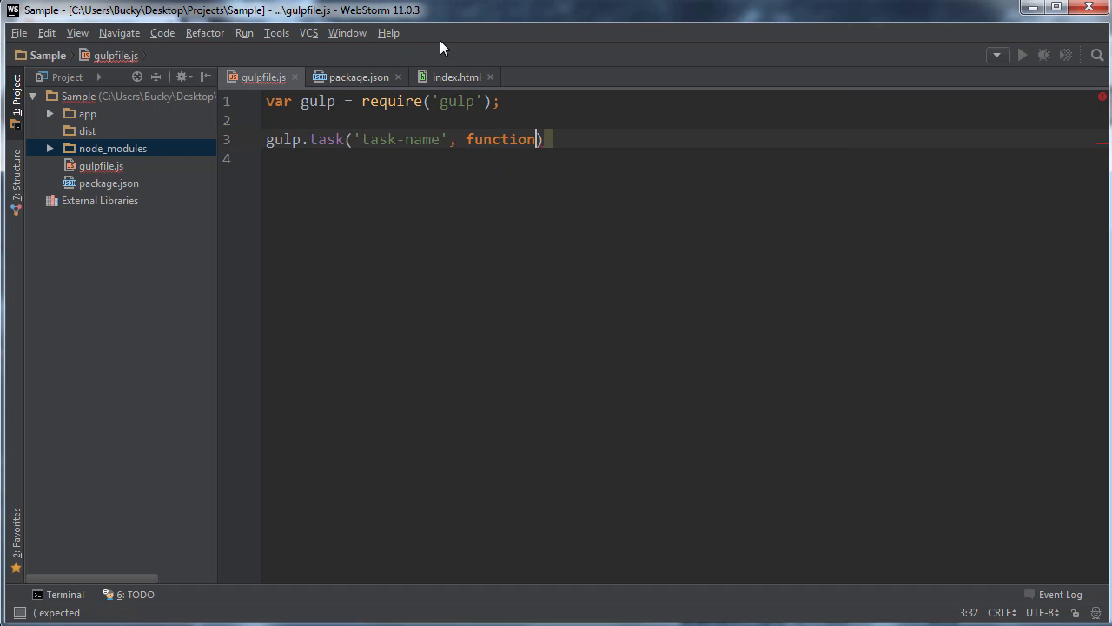
text((){}))
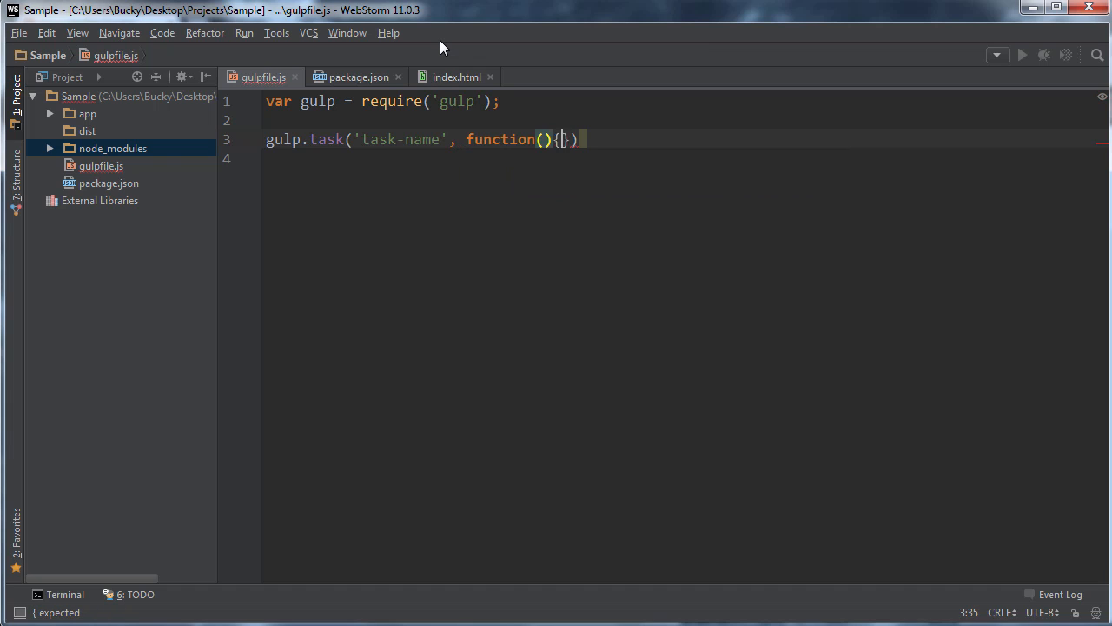
key(Return)
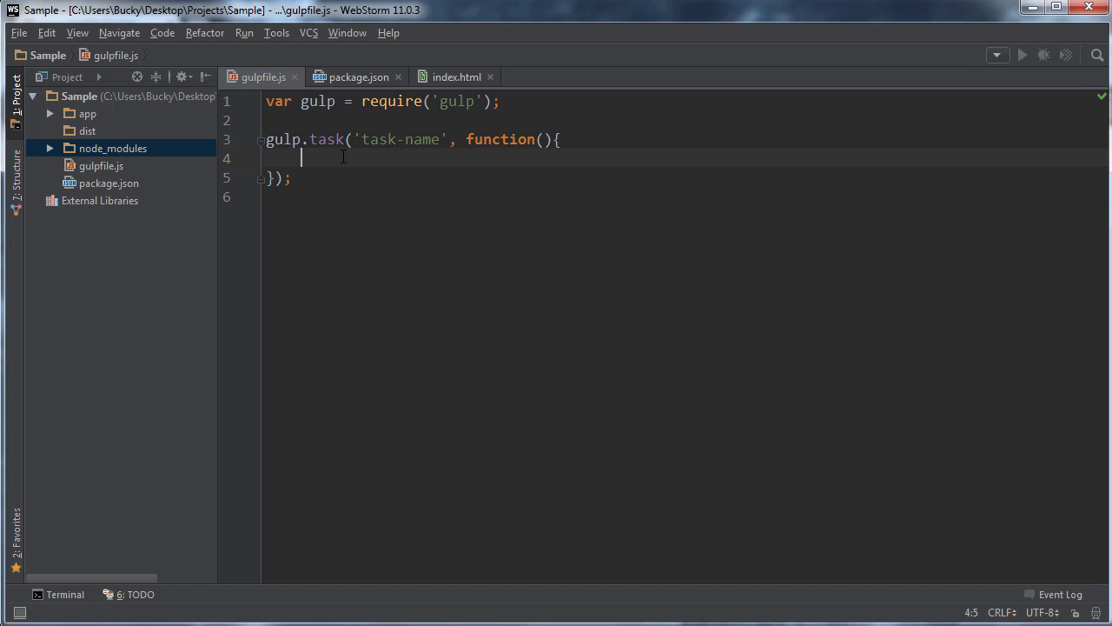
text(//)
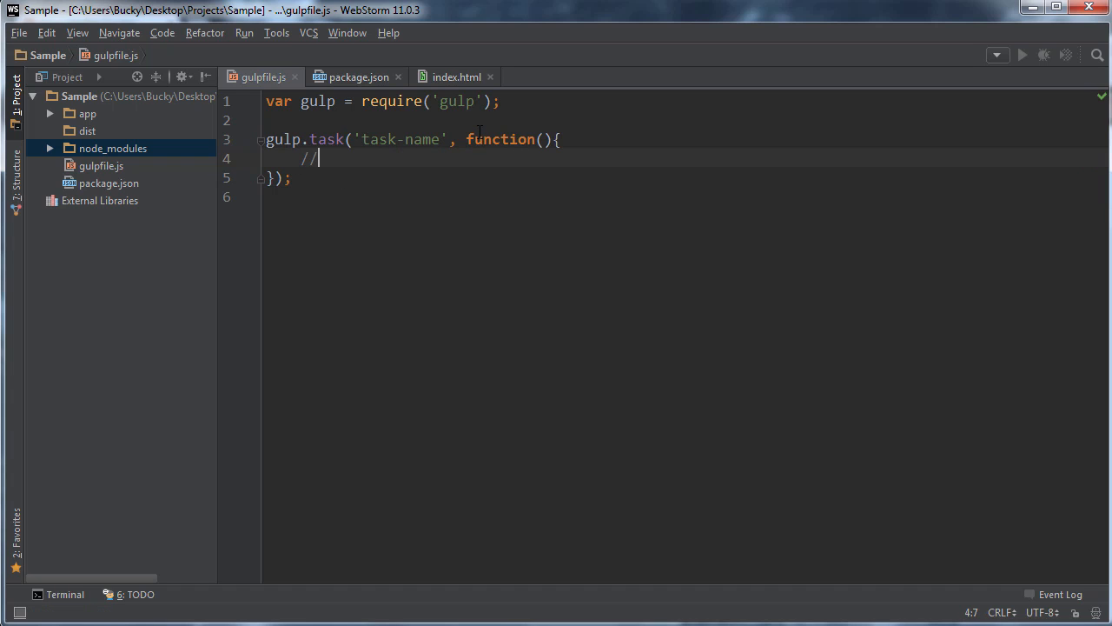
text(do something)
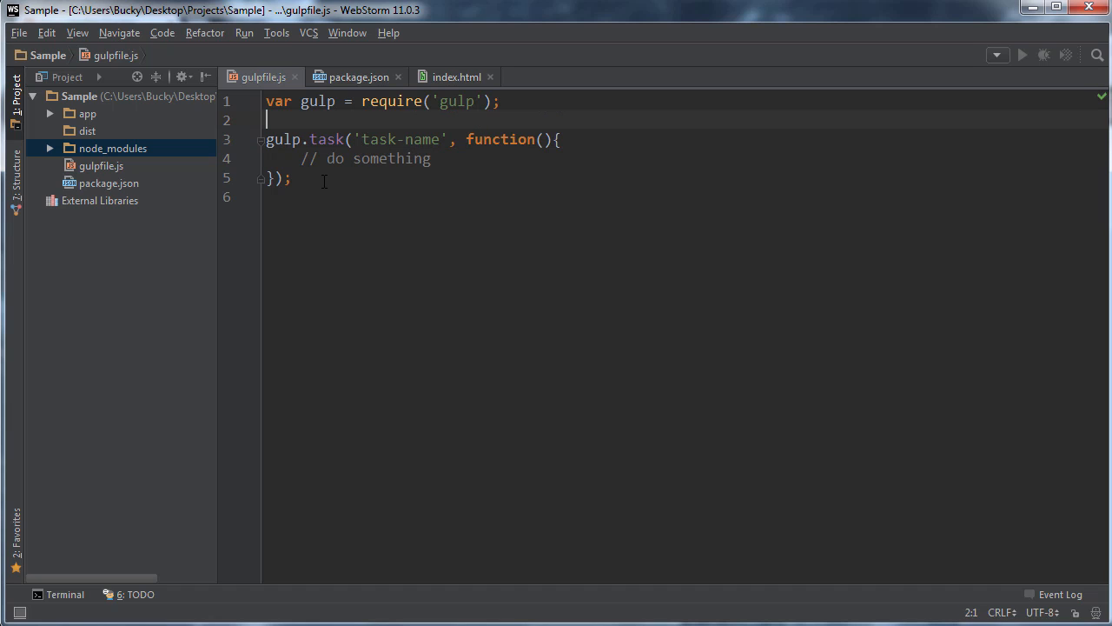
mouse_move(291, 133)
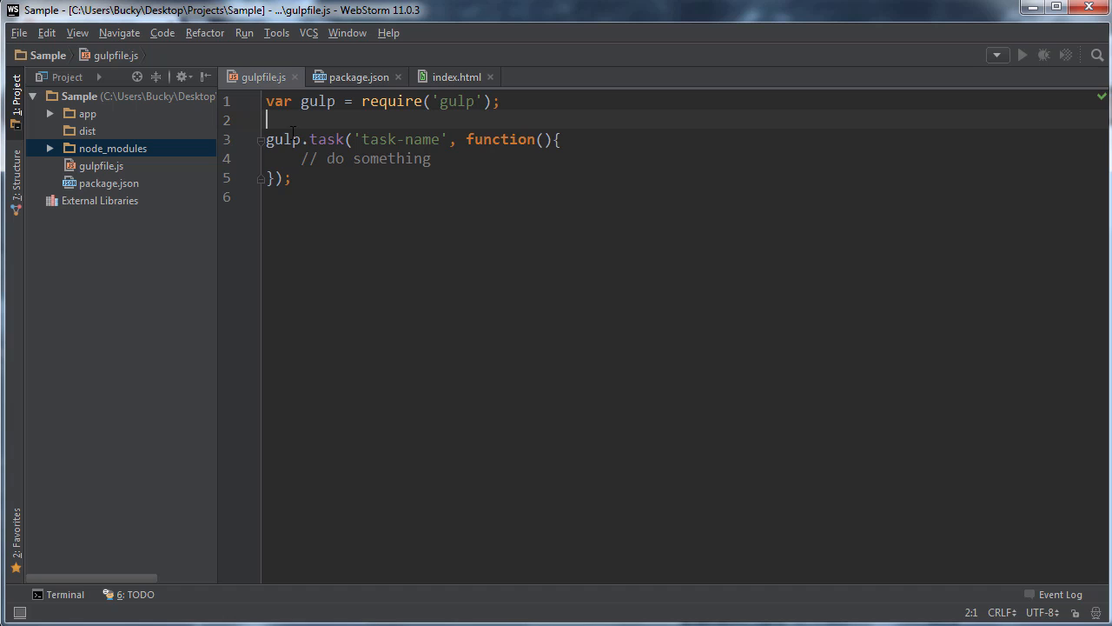
Step: Replace the 'task-name' placeholder inside gulp.task() with bacon
double_click(283, 139)
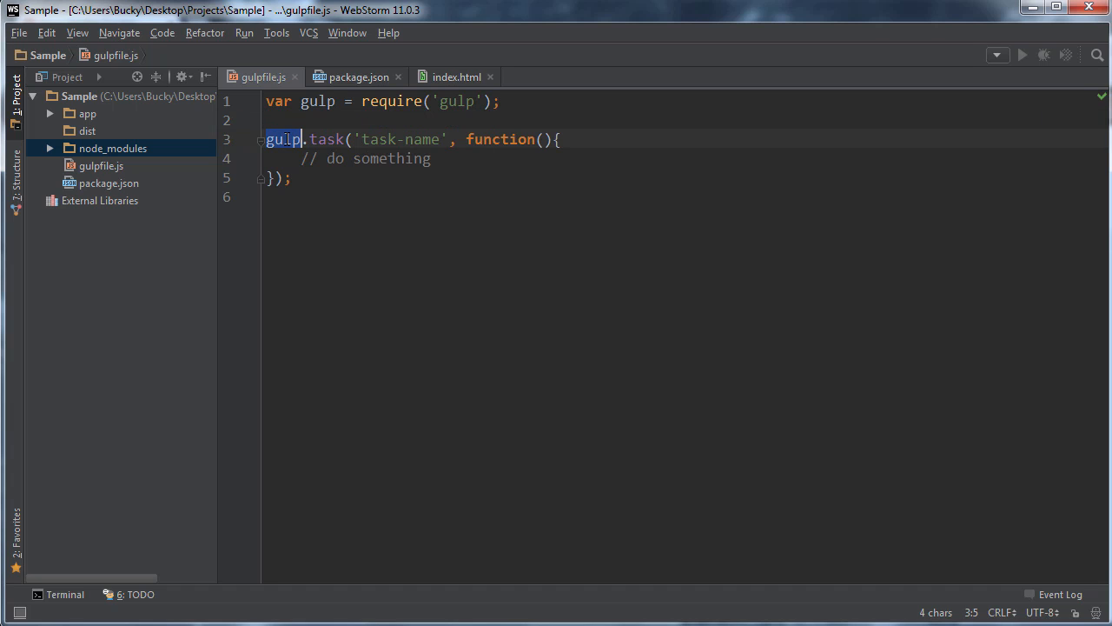
double_click(328, 139)
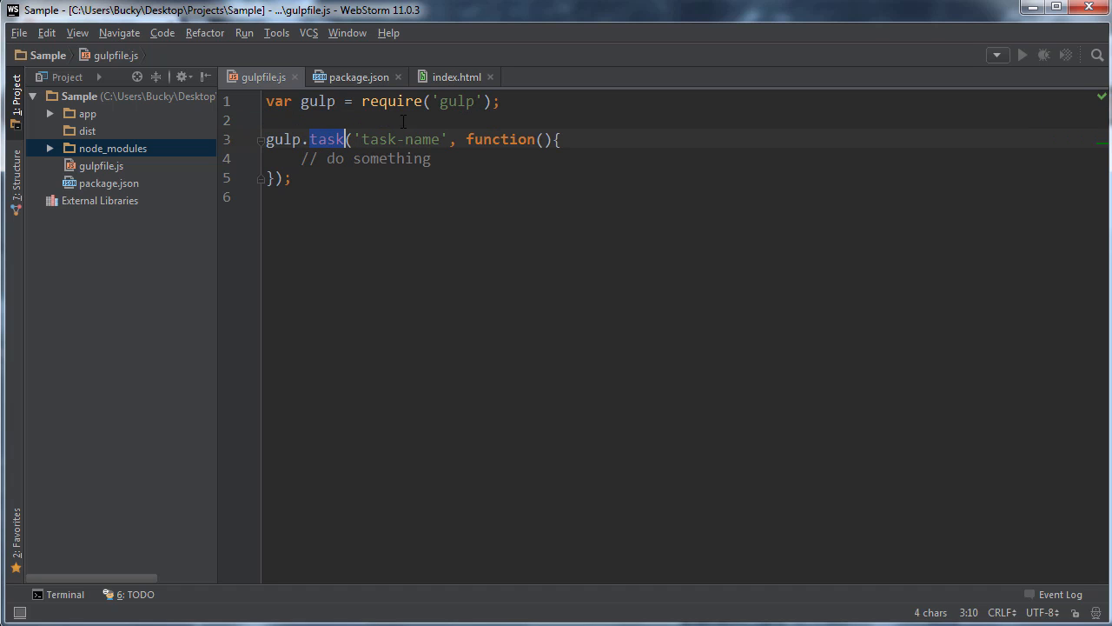
double_click(400, 139)
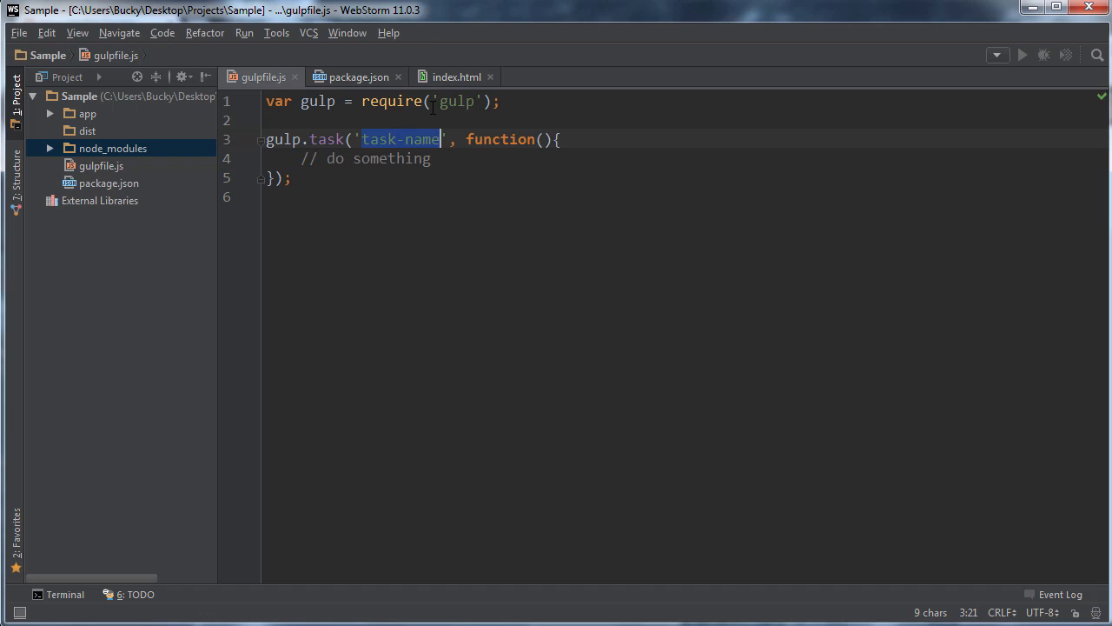
mouse_move(457, 253)
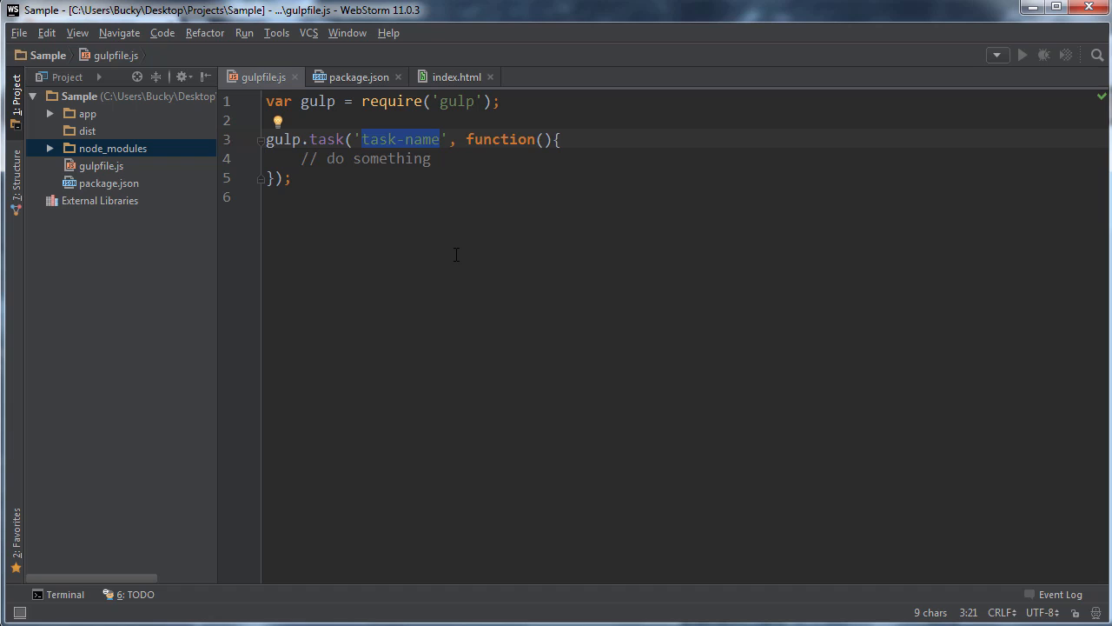
text(s)
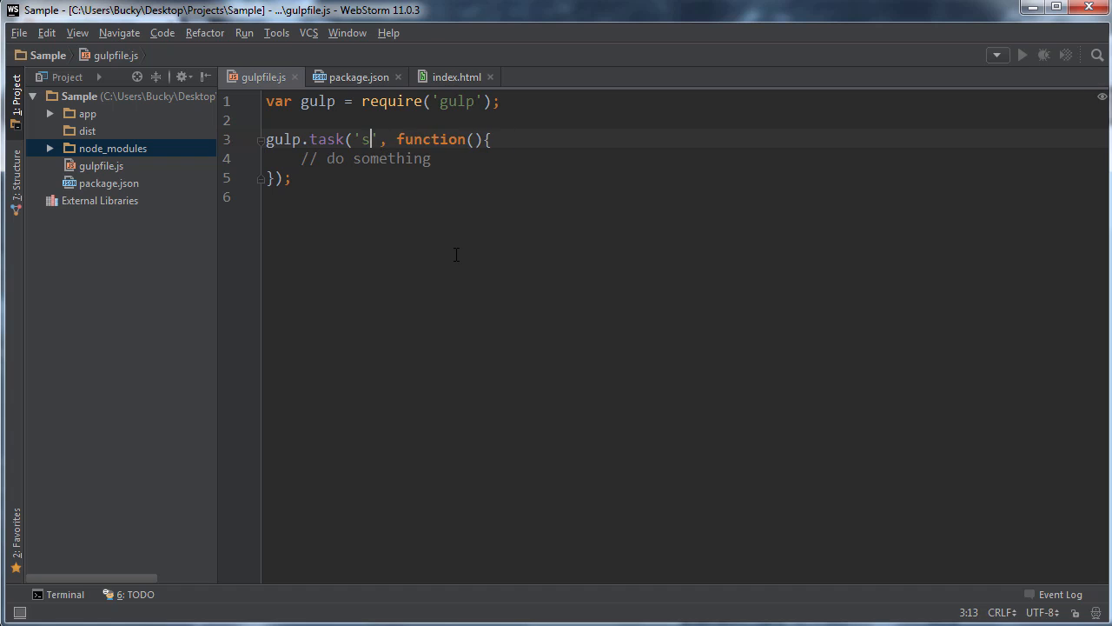
key(Backspace)
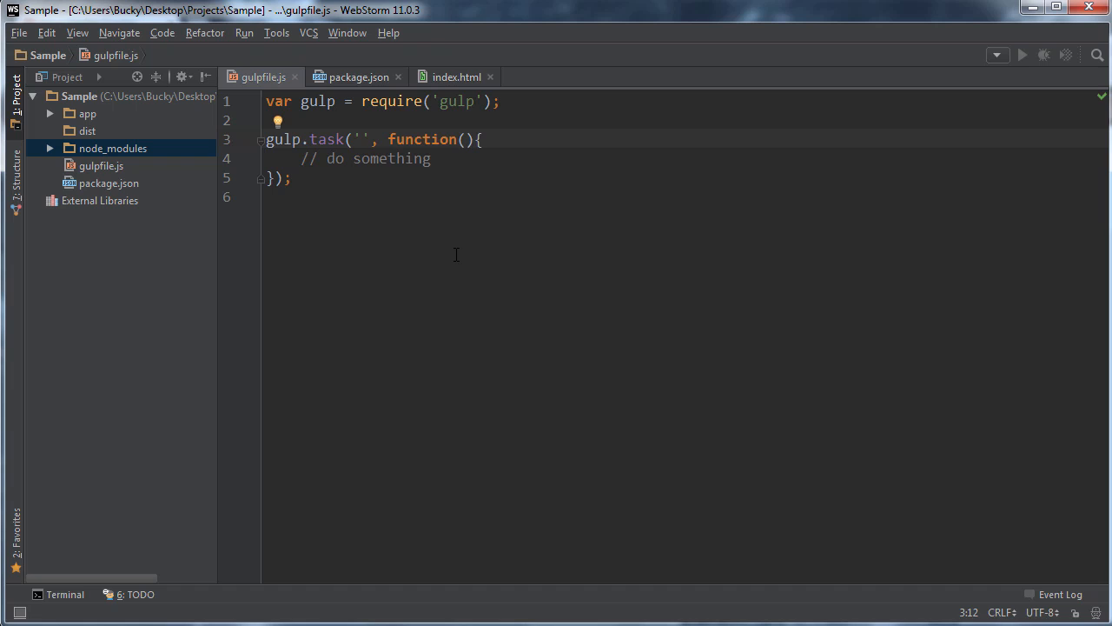
text(bacon)
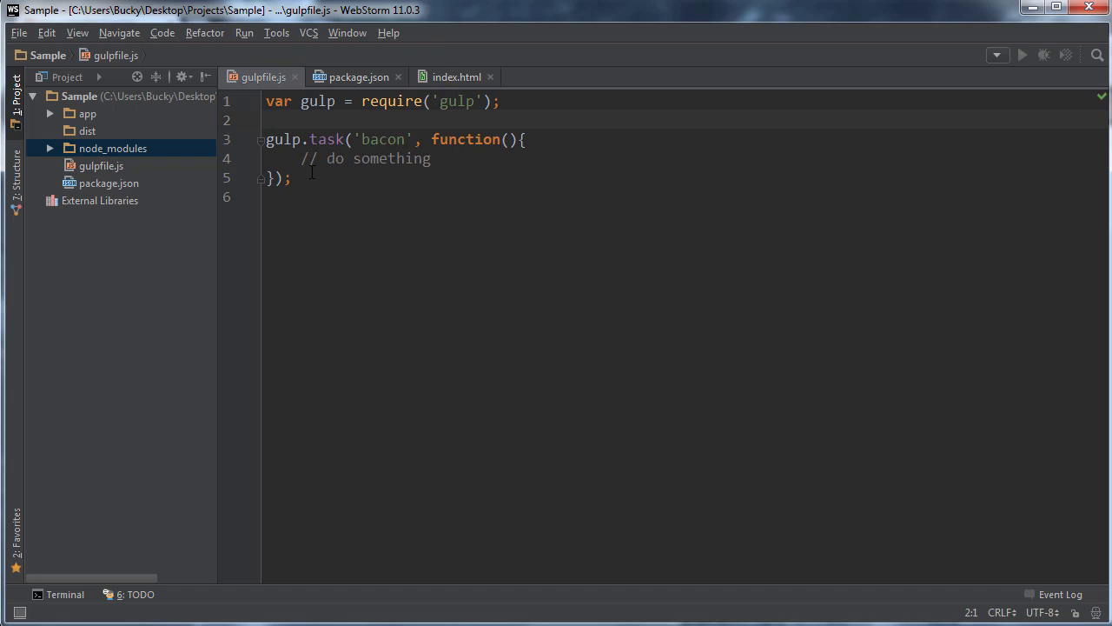
Step: Replace the // do something comment with console.log('Wow, bacon is so juicy!');
double_click(365, 158)
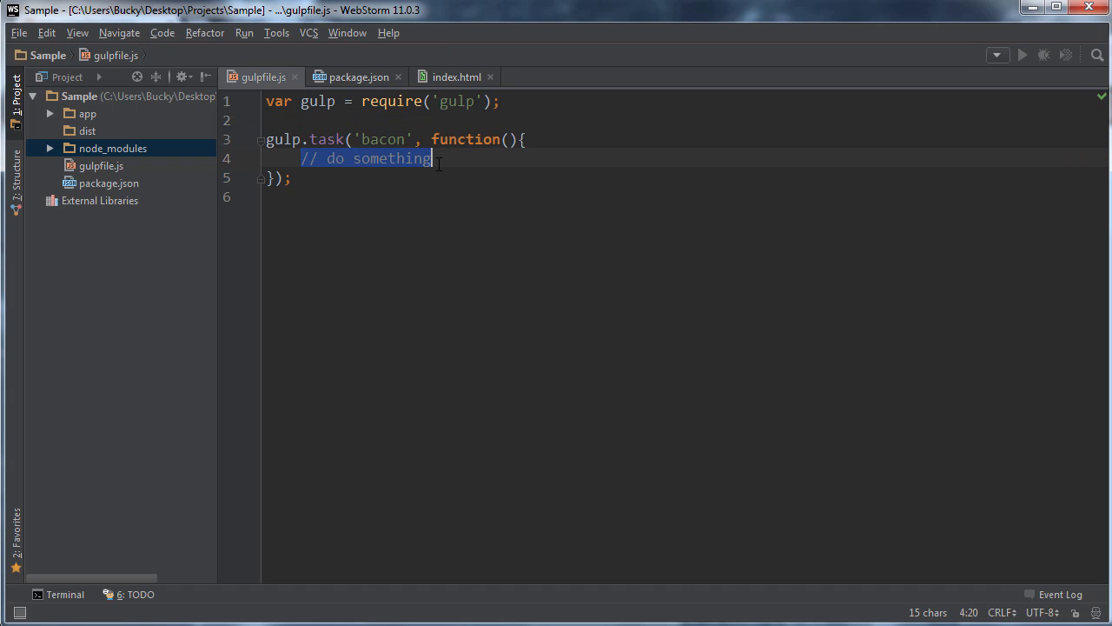
mouse_move(434, 220)
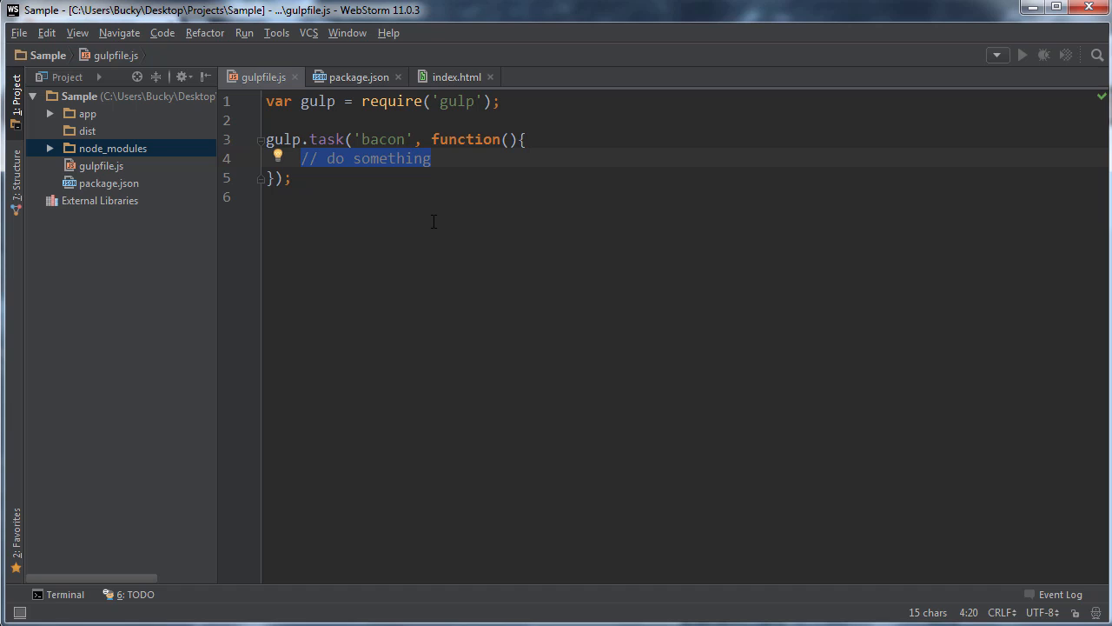
click(58, 593)
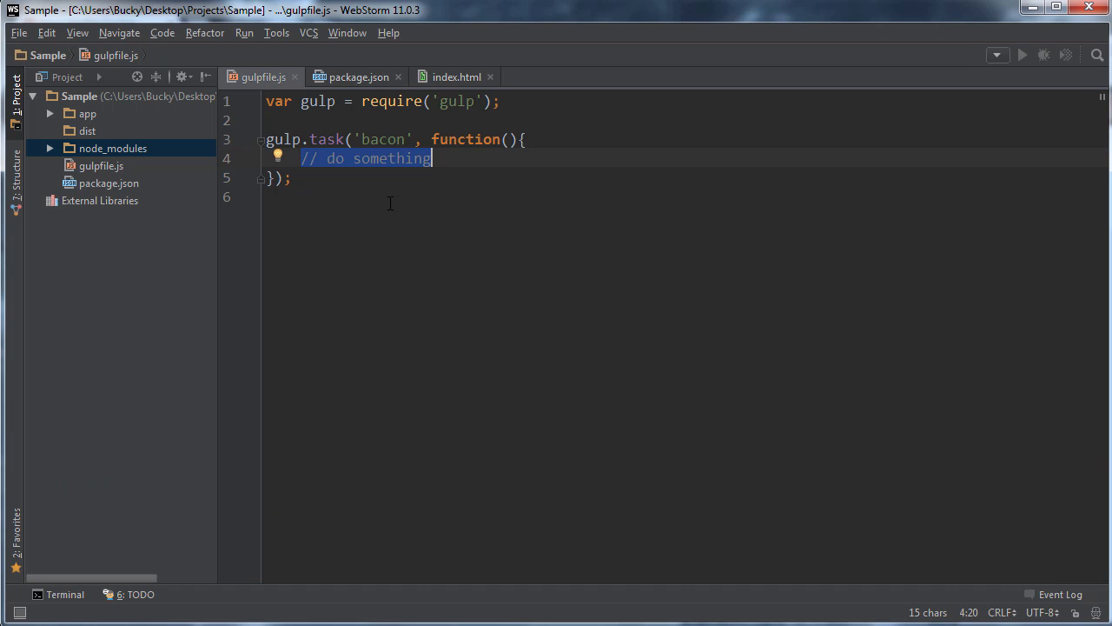
mouse_move(424, 290)
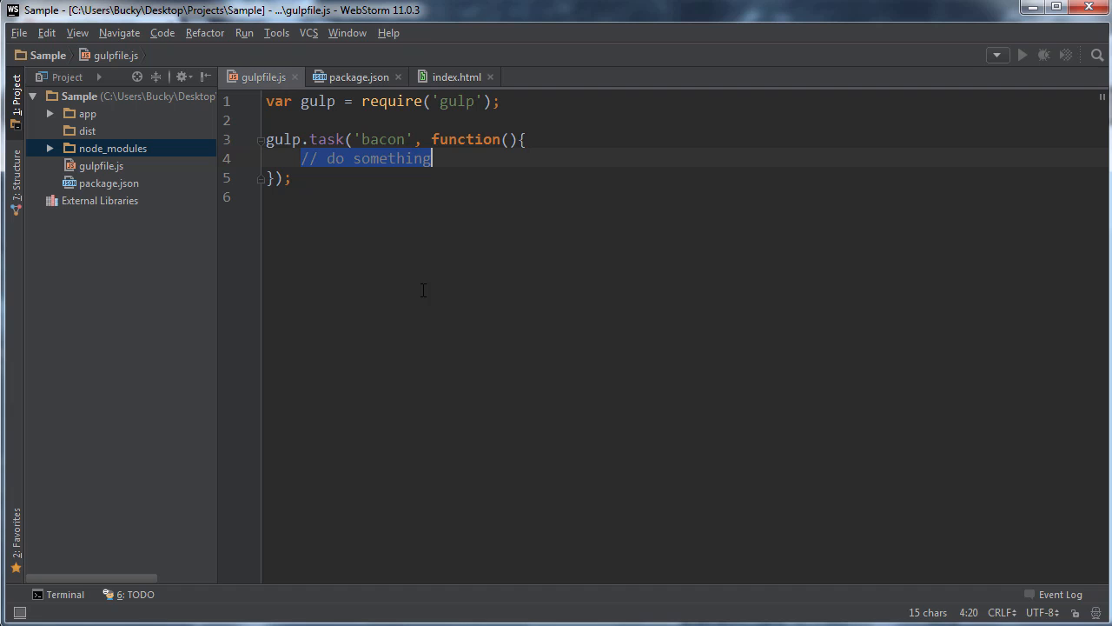
text(console)
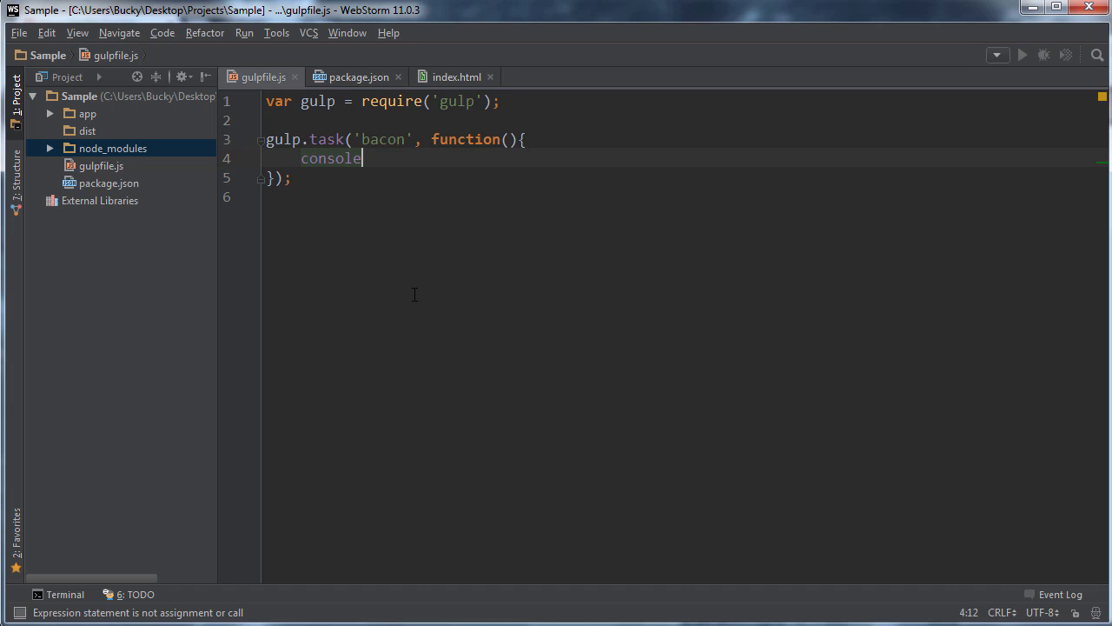
text(.log())
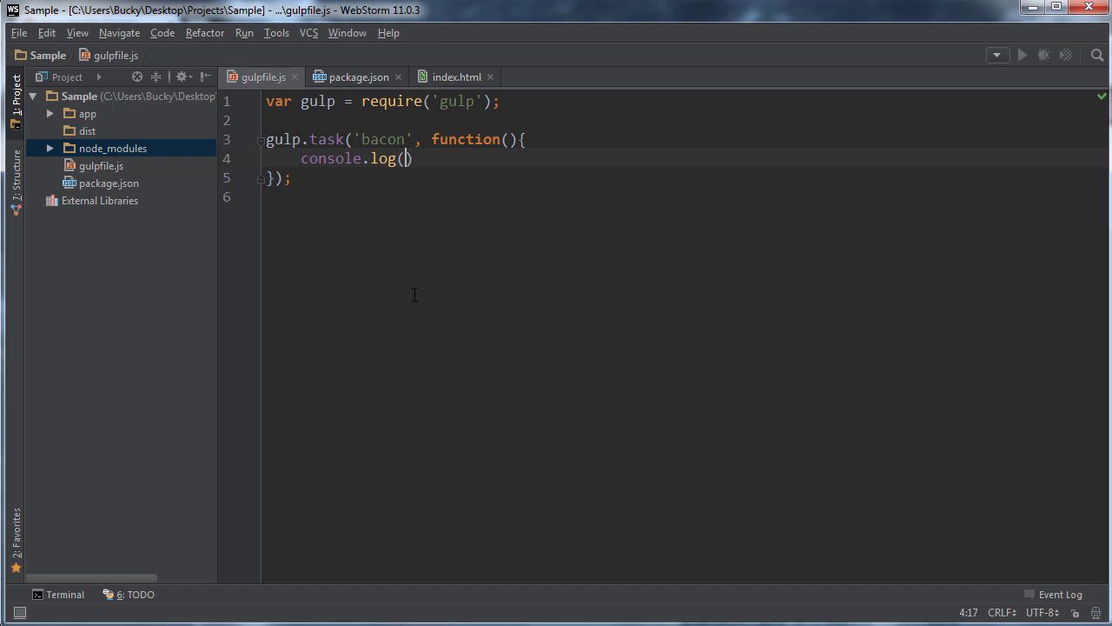
text('w')
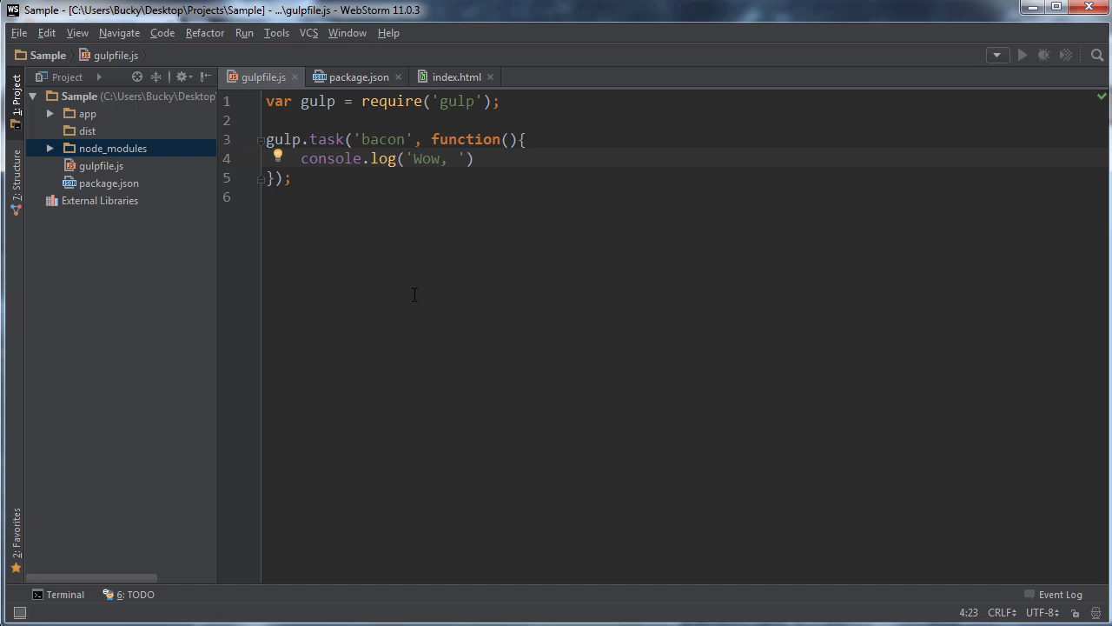
text(bacon is so juicy!)
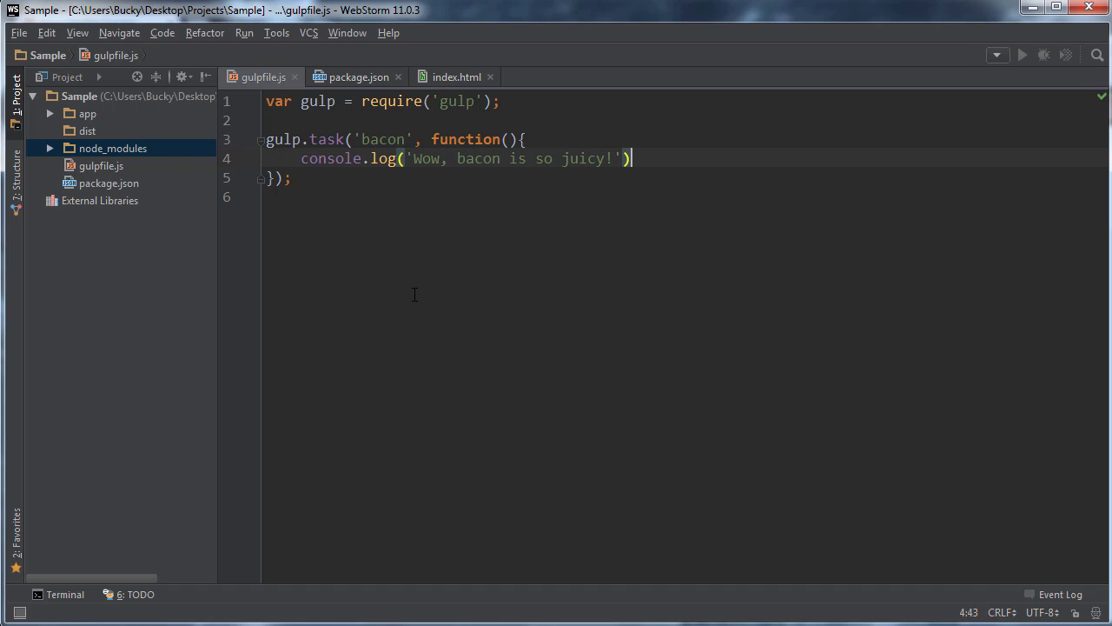
text(;)
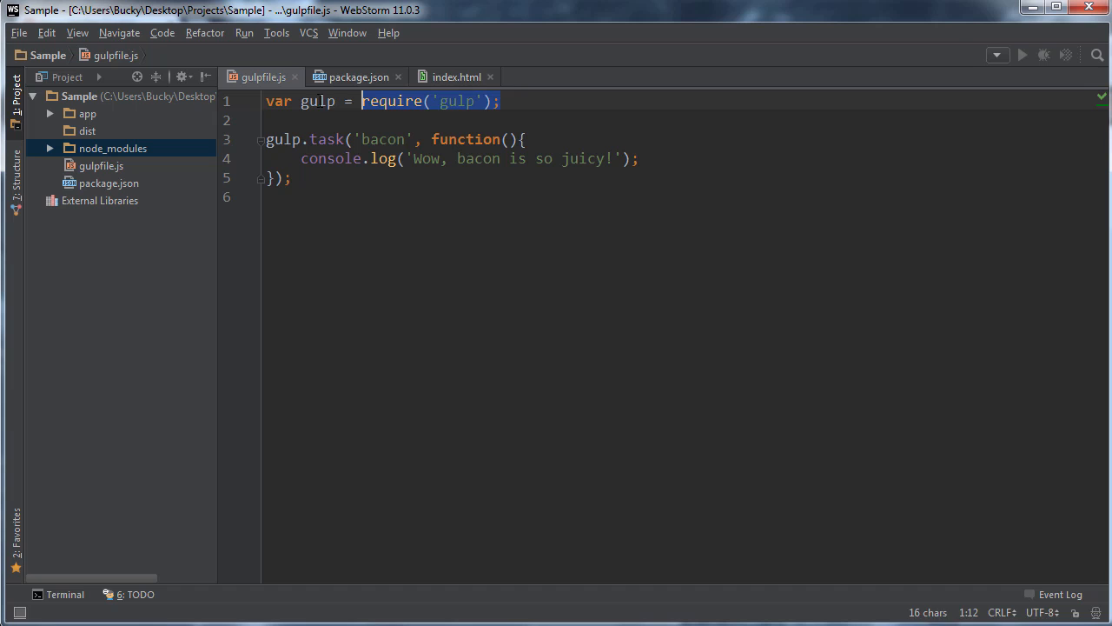
Step: Review the bacon task by highlighting gulp and the console.log statement, then deselecting
double_click(284, 139)
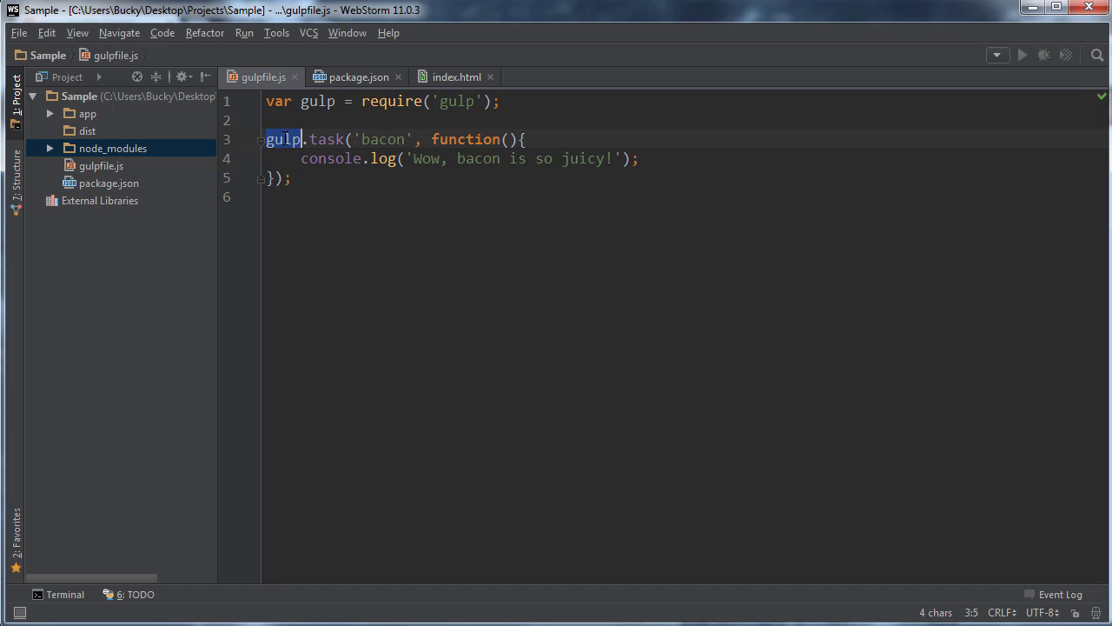
click(317, 139)
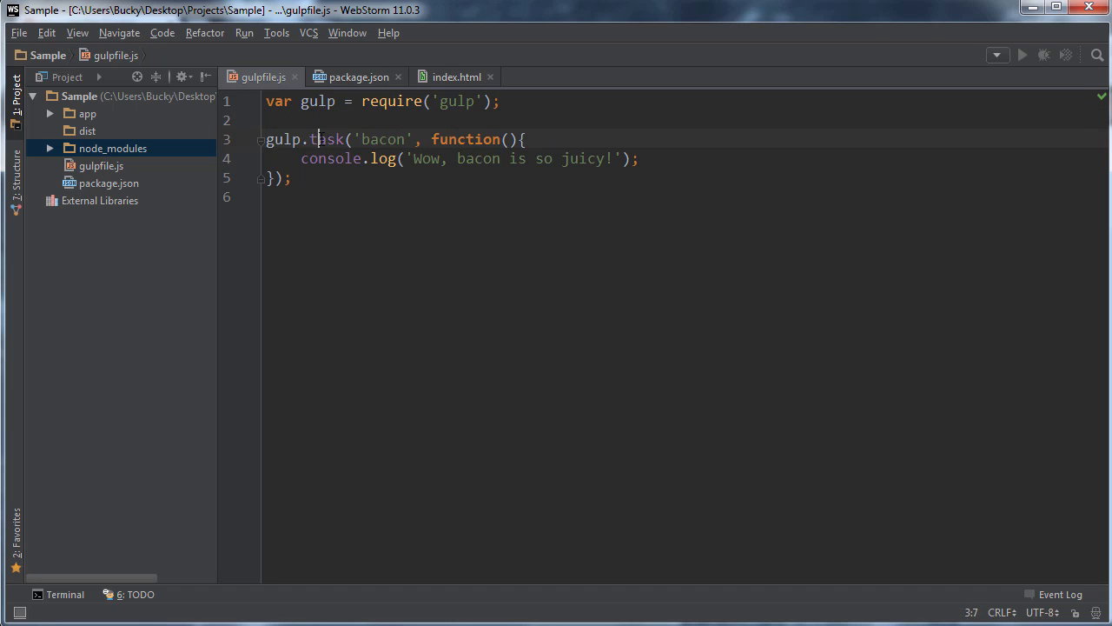
click(365, 120)
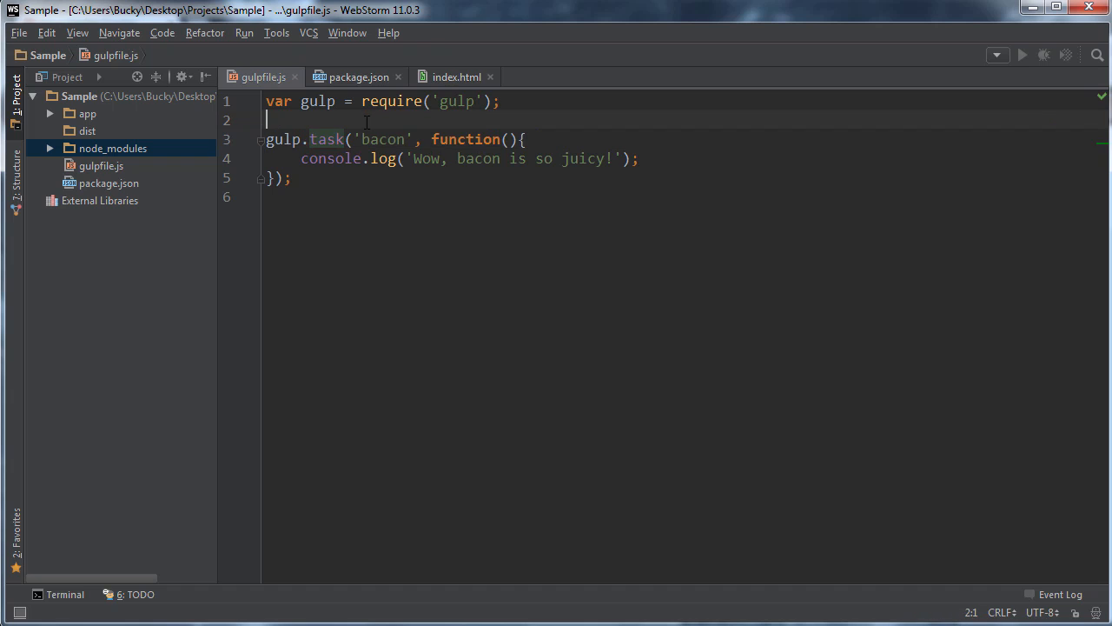
double_click(383, 139)
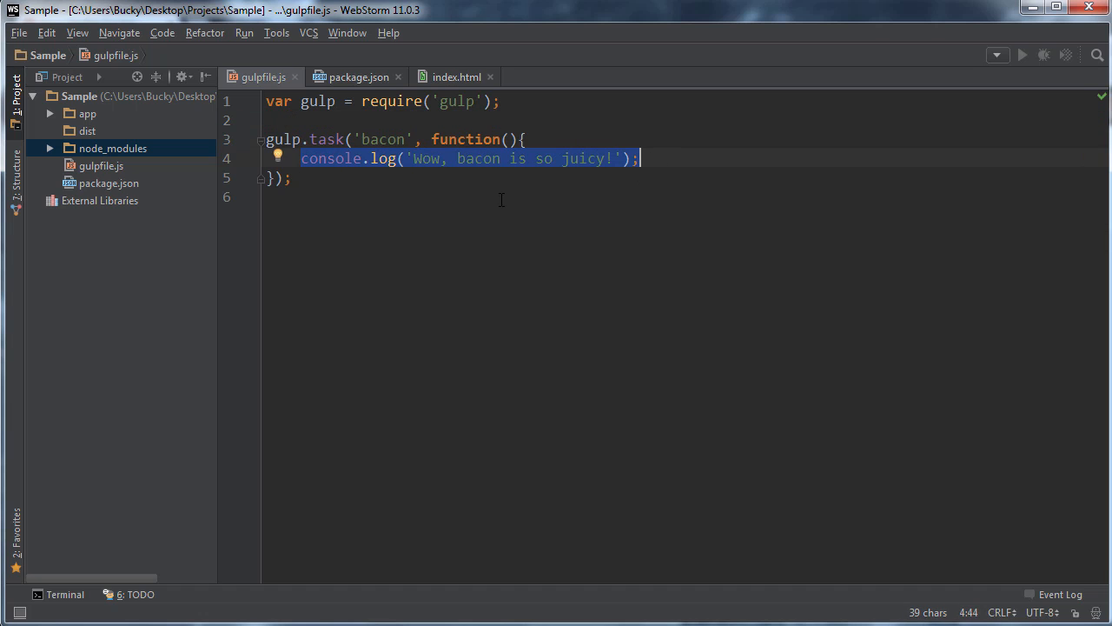
click(295, 197)
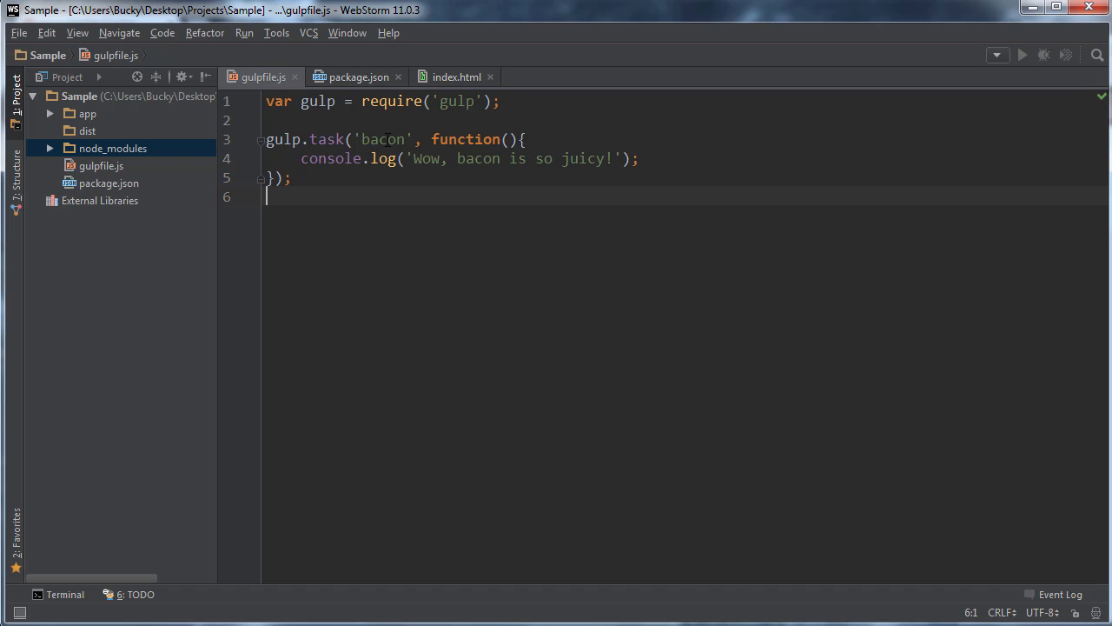
mouse_move(59, 594)
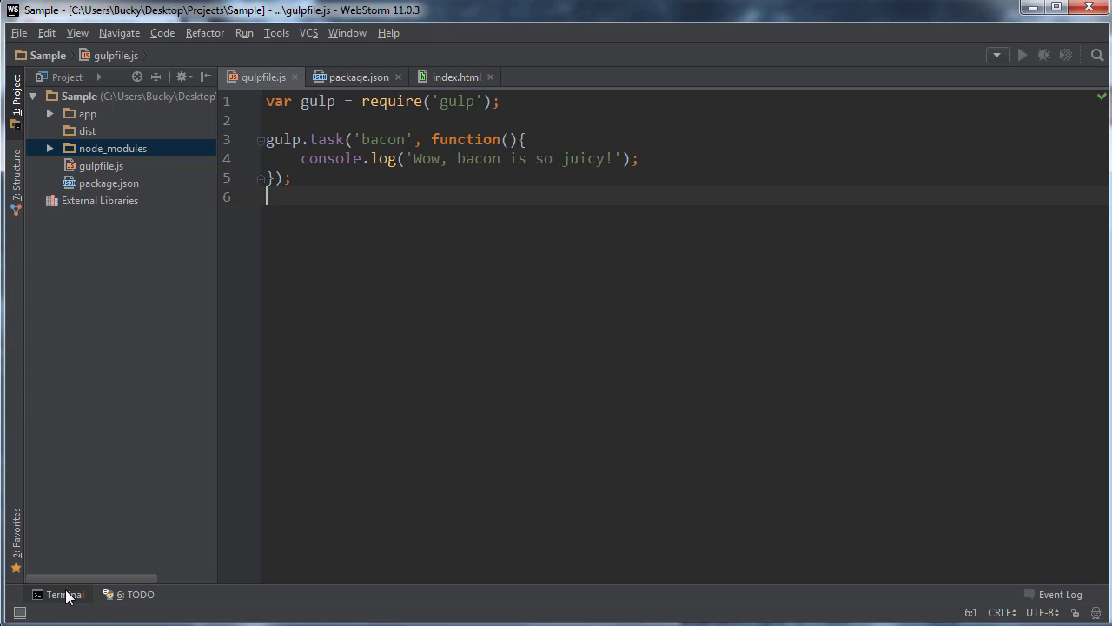
Step: Show the Terminal tool window, reopening it at the Sample project prompt
click(65, 594)
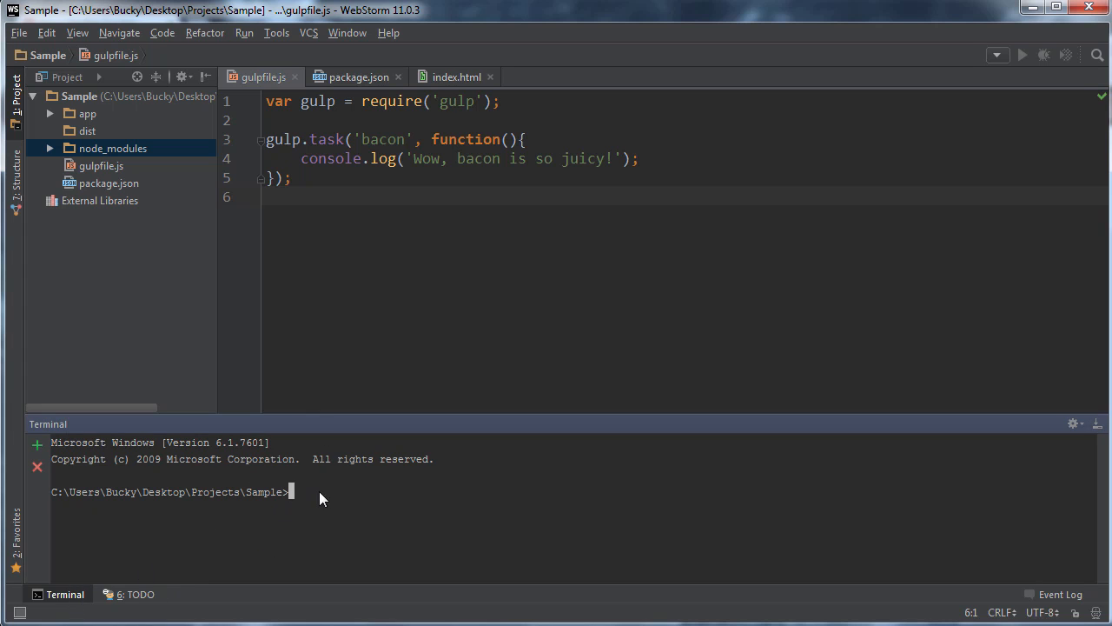
mouse_move(264, 506)
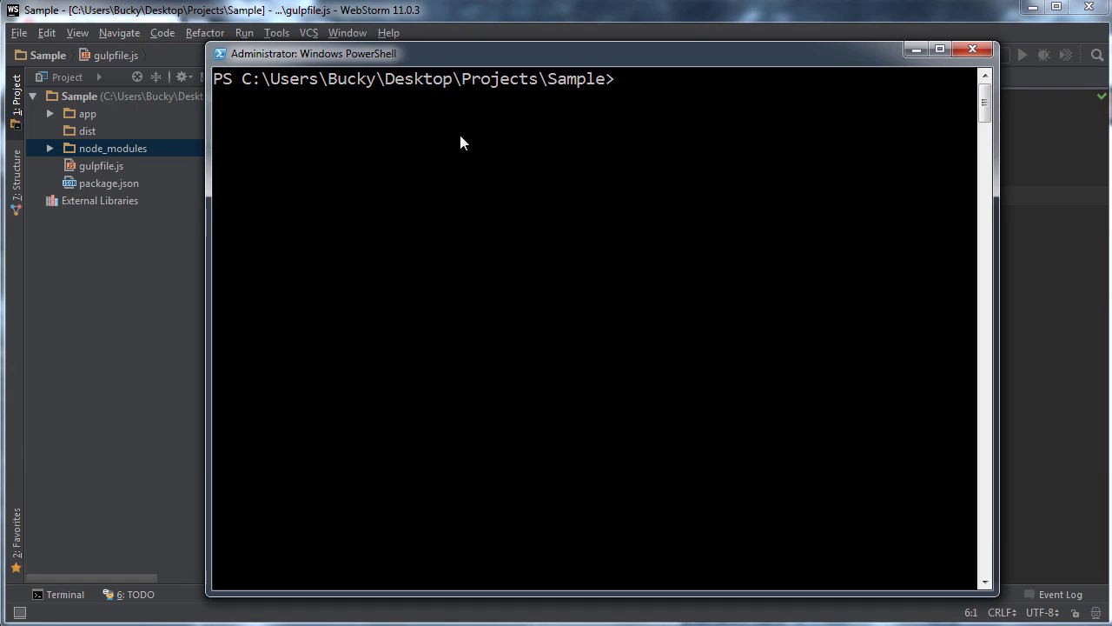
mouse_move(871, 193)
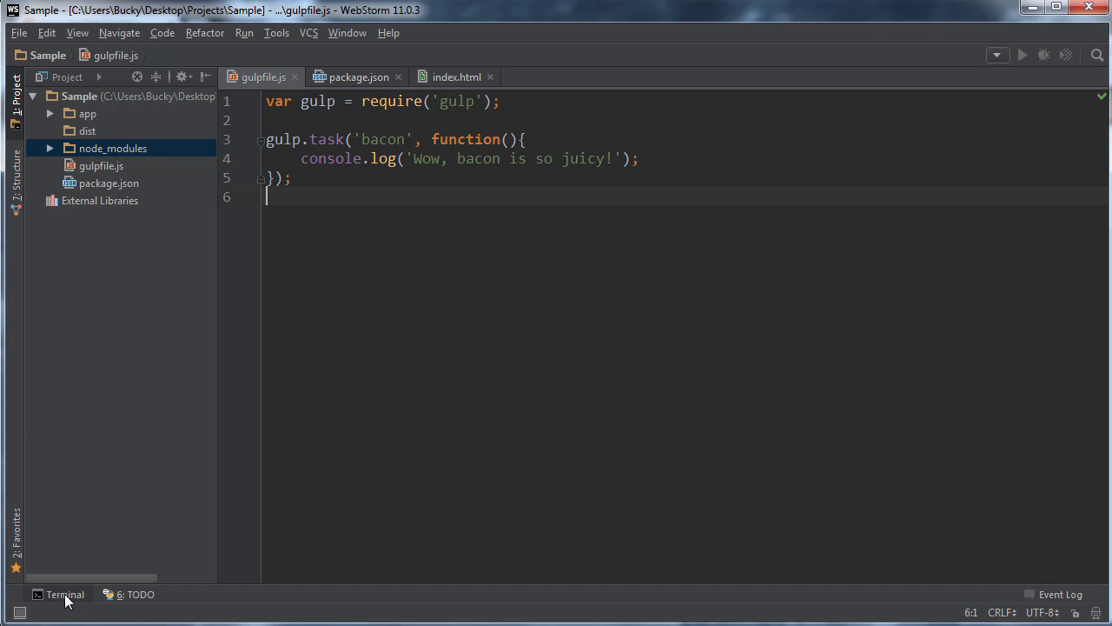
click(59, 593)
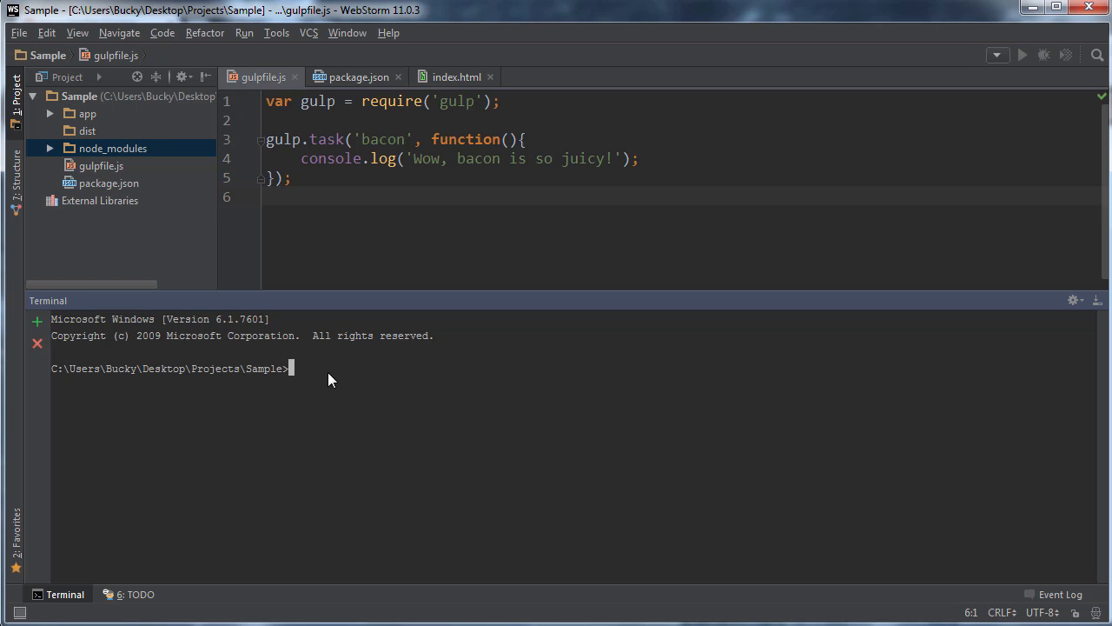
text(gulp)
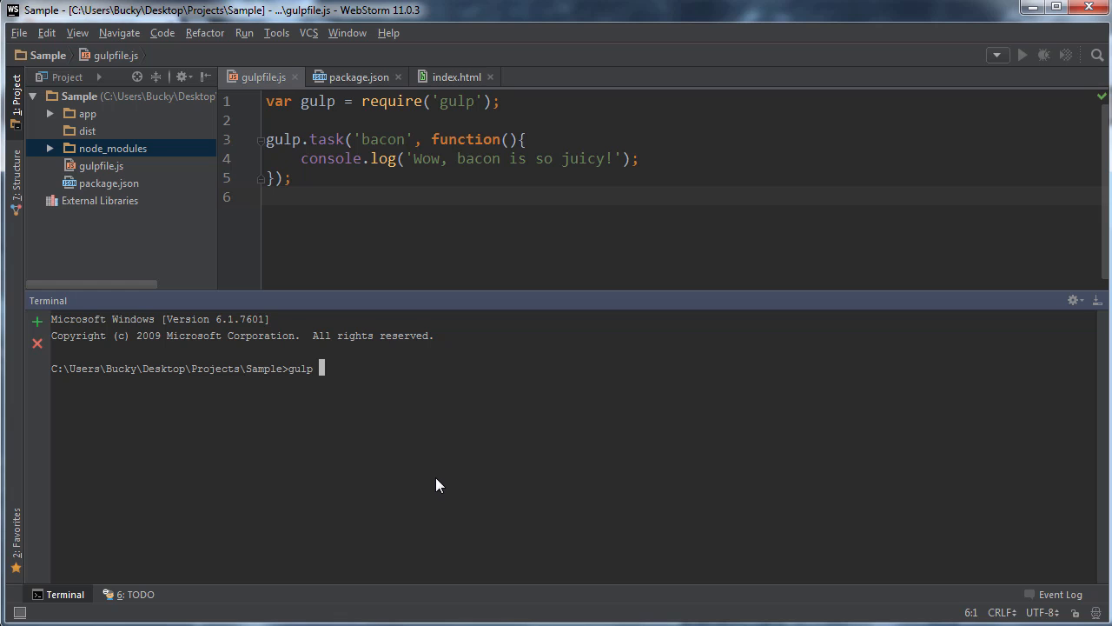
text(bacon)
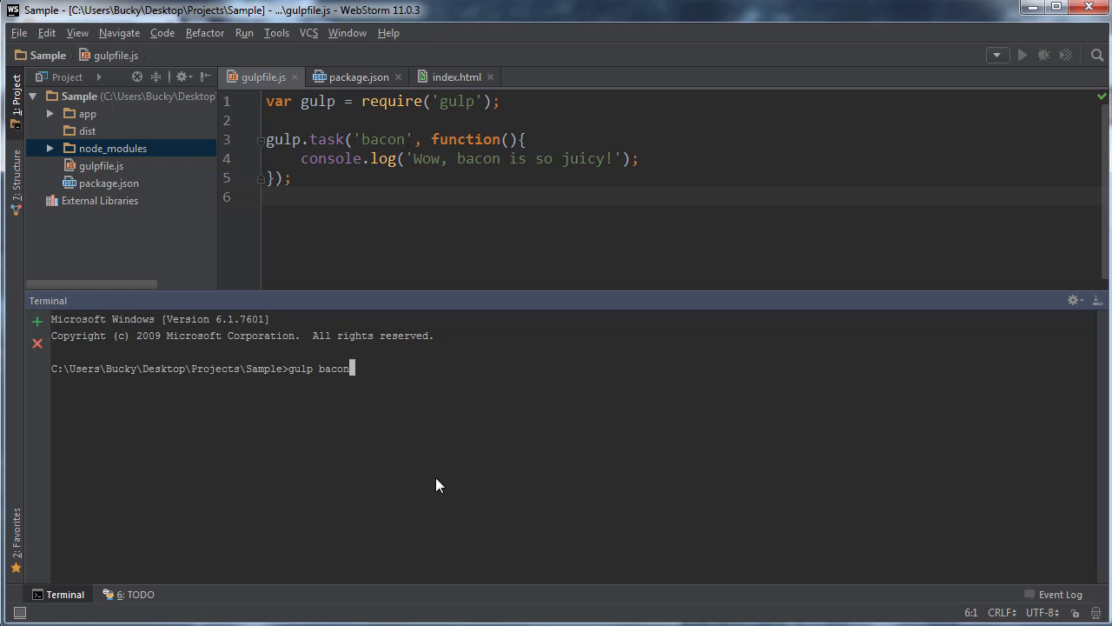
key(Return)
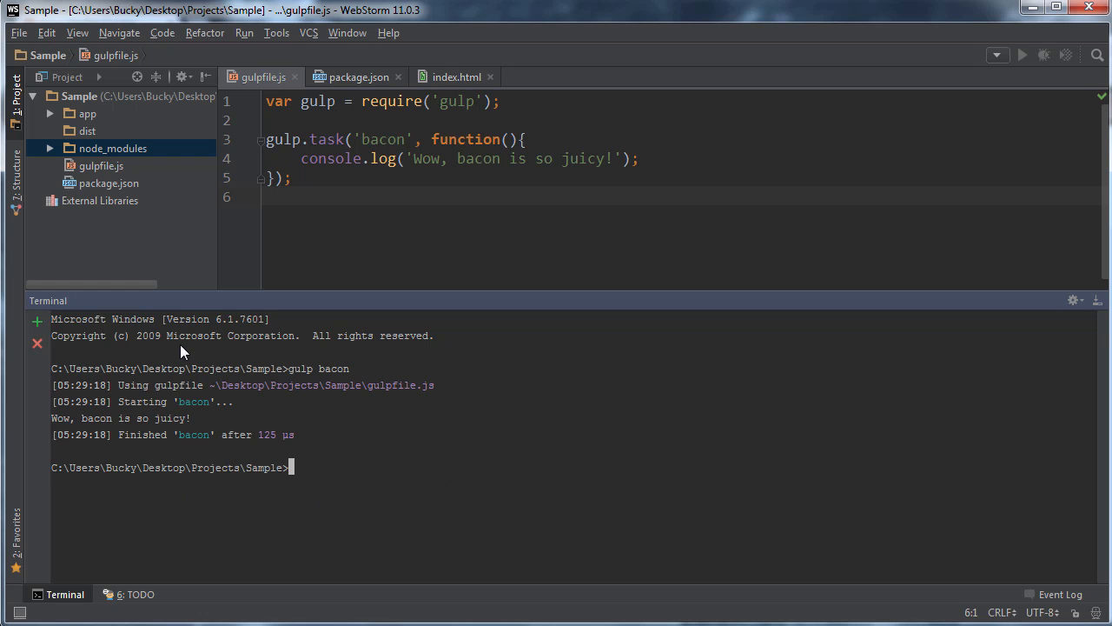
click(139, 401)
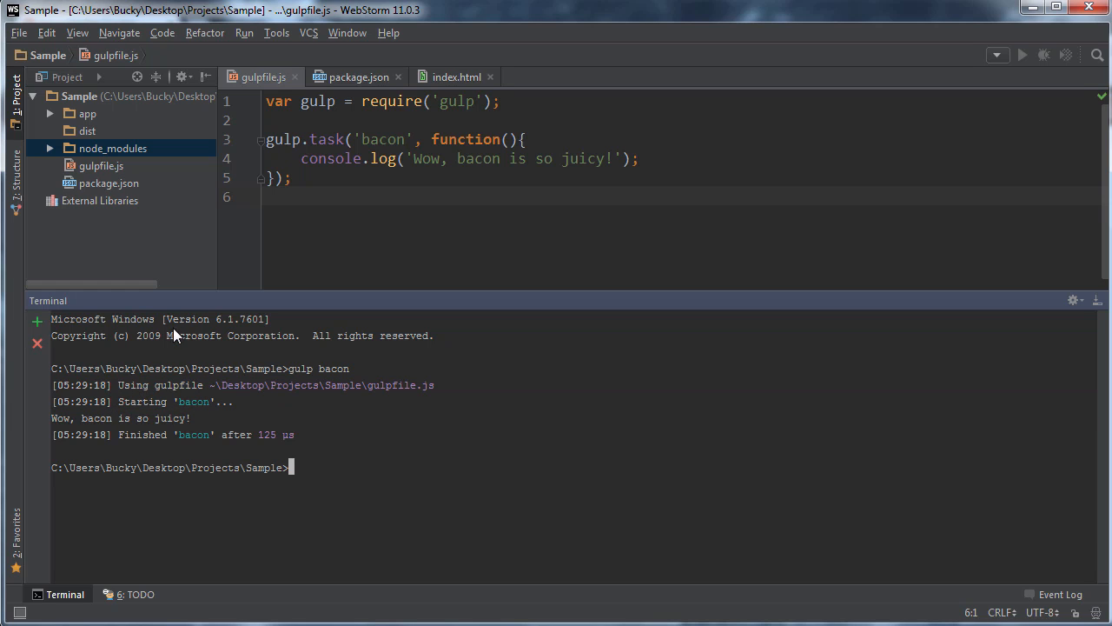
click(95, 418)
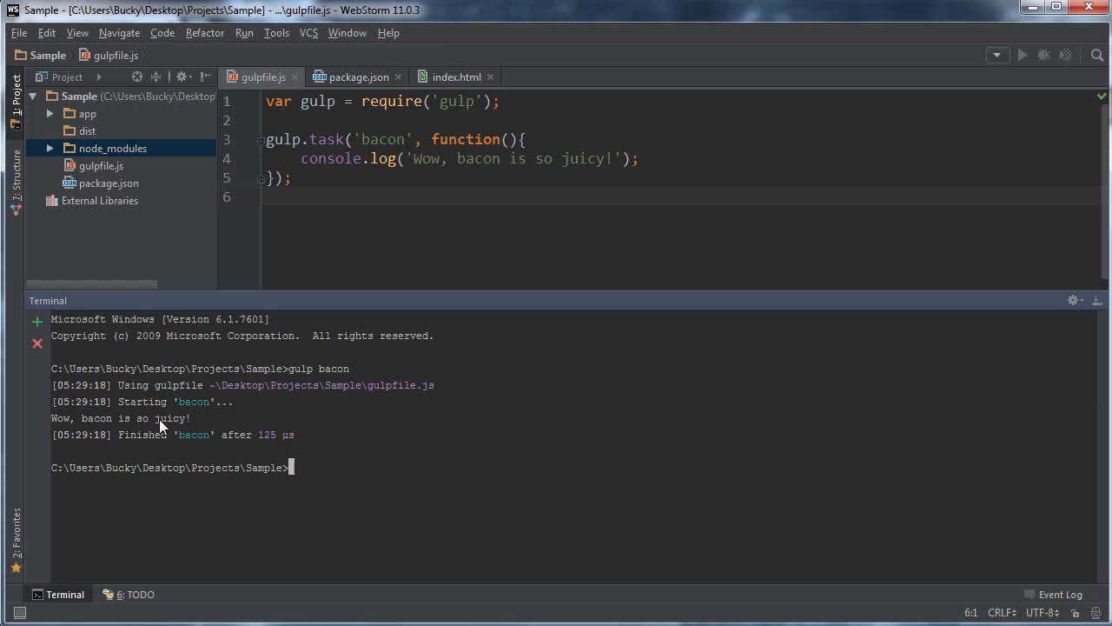
mouse_move(294, 441)
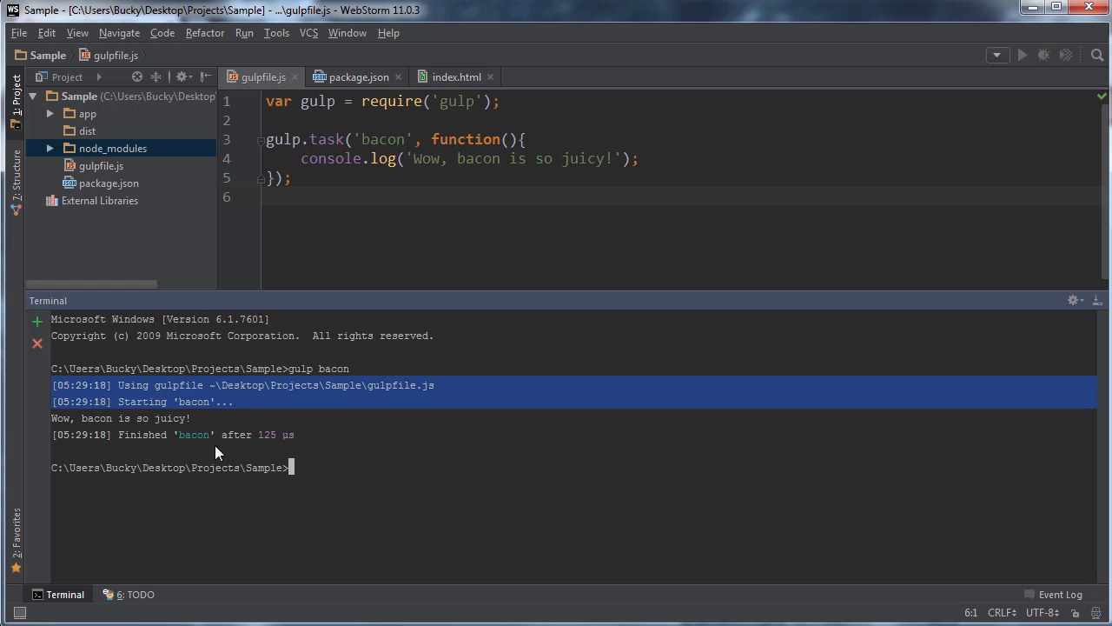
mouse_move(161, 510)
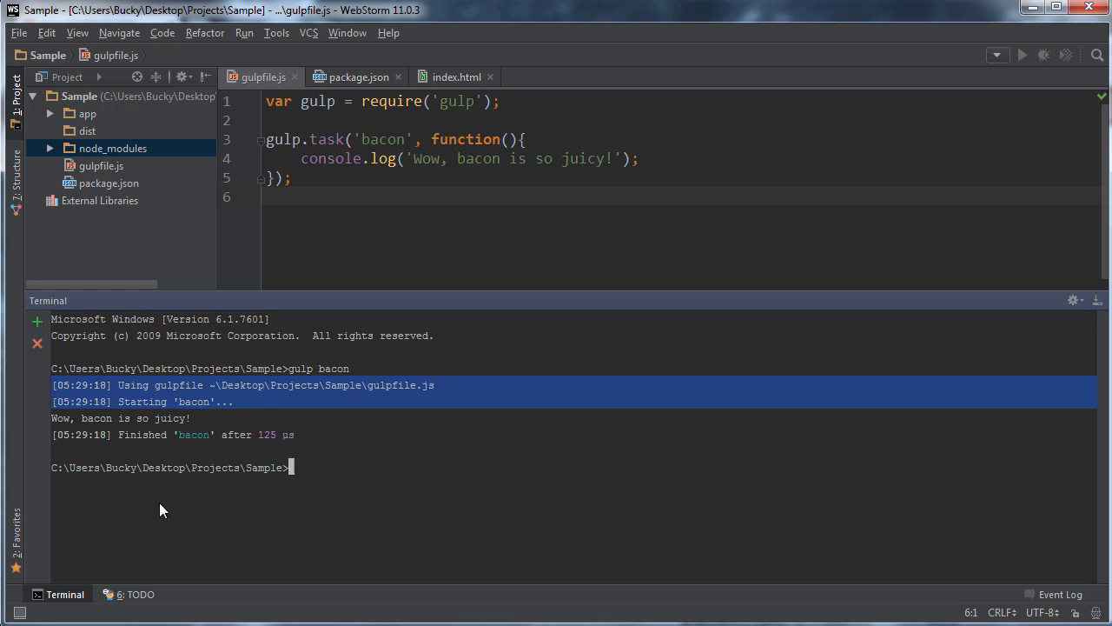
mouse_move(76, 600)
text(g)
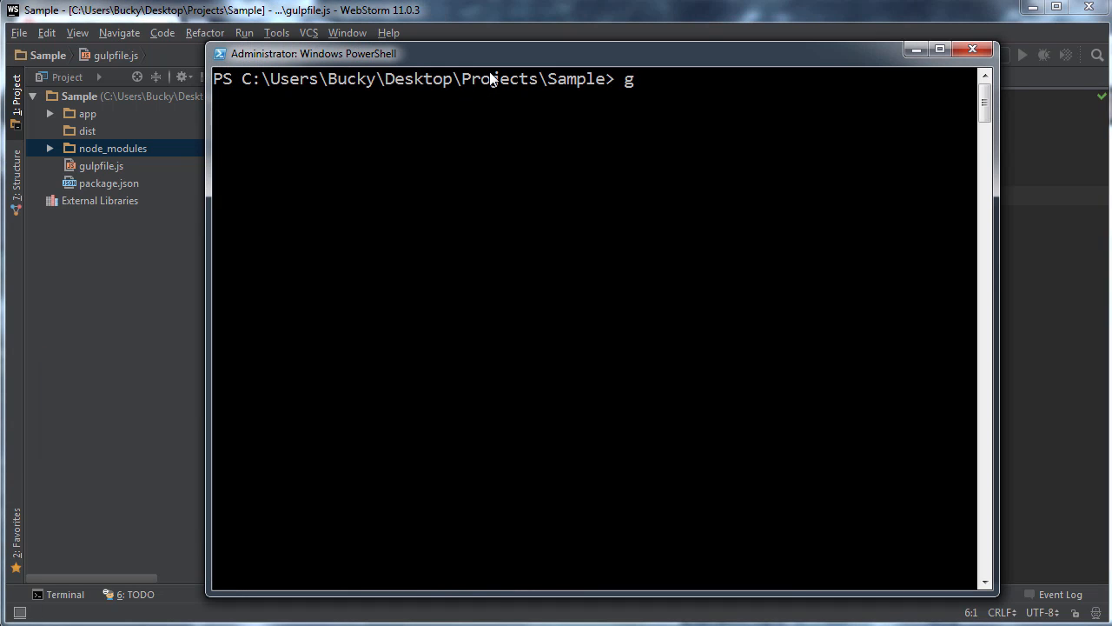
Step: Enter gulp bacon in a PowerShell window, then select gulpfile.js in the project tree
text(ulp b)
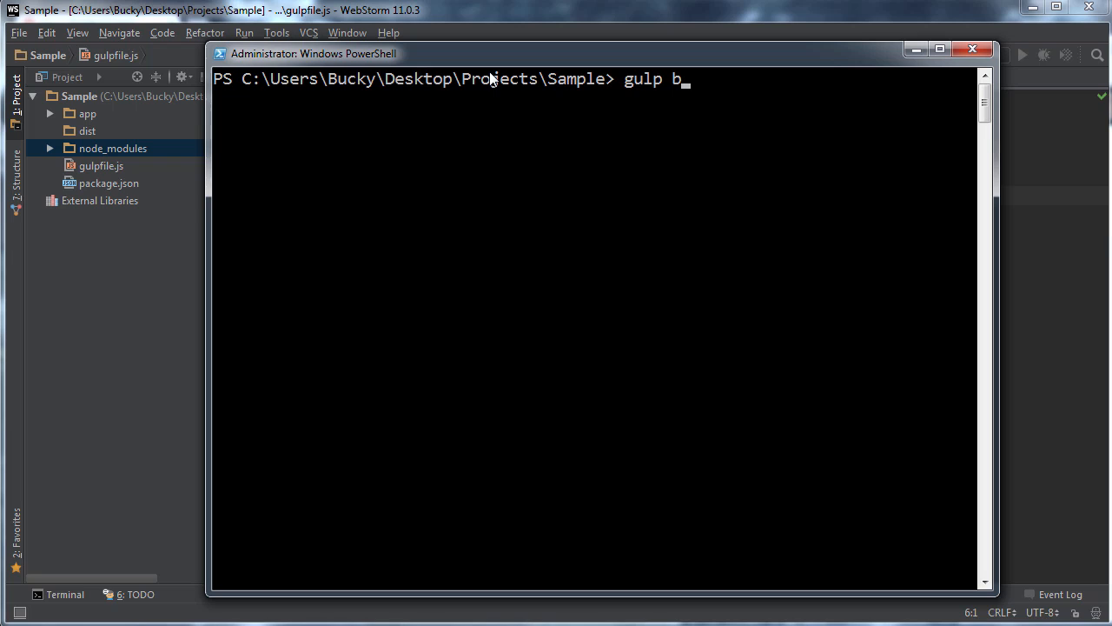
text(acon)
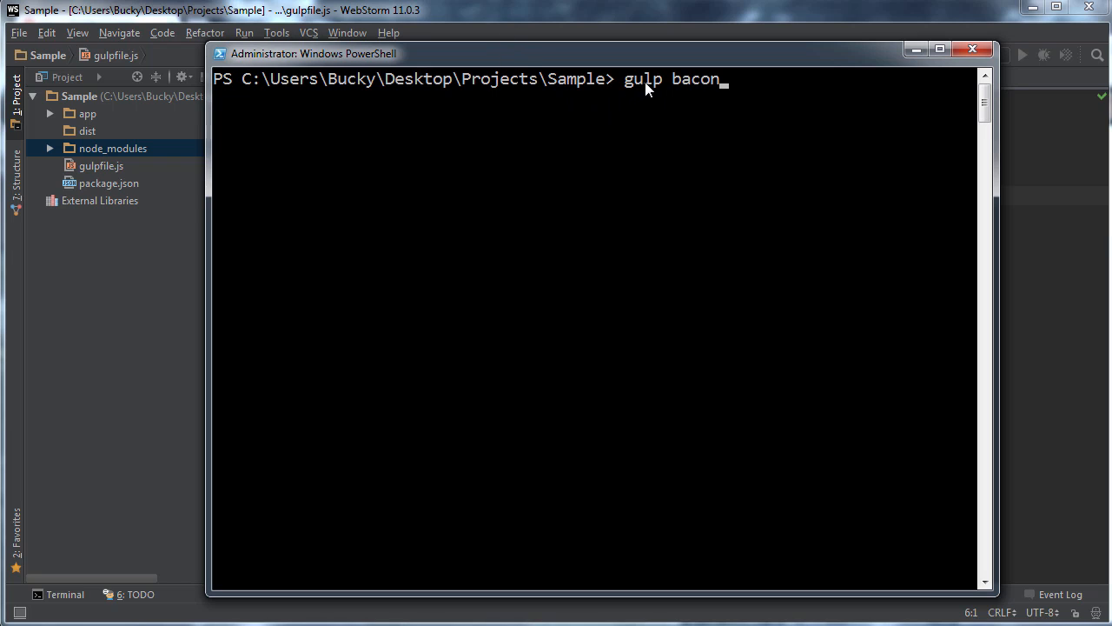
mouse_move(632, 85)
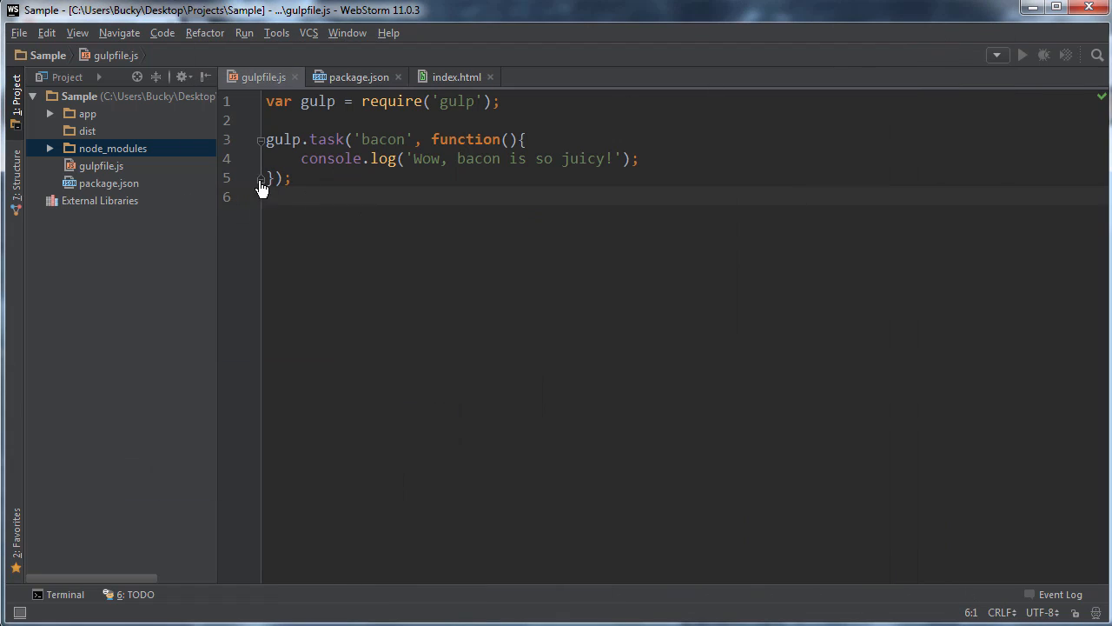
mouse_move(78, 95)
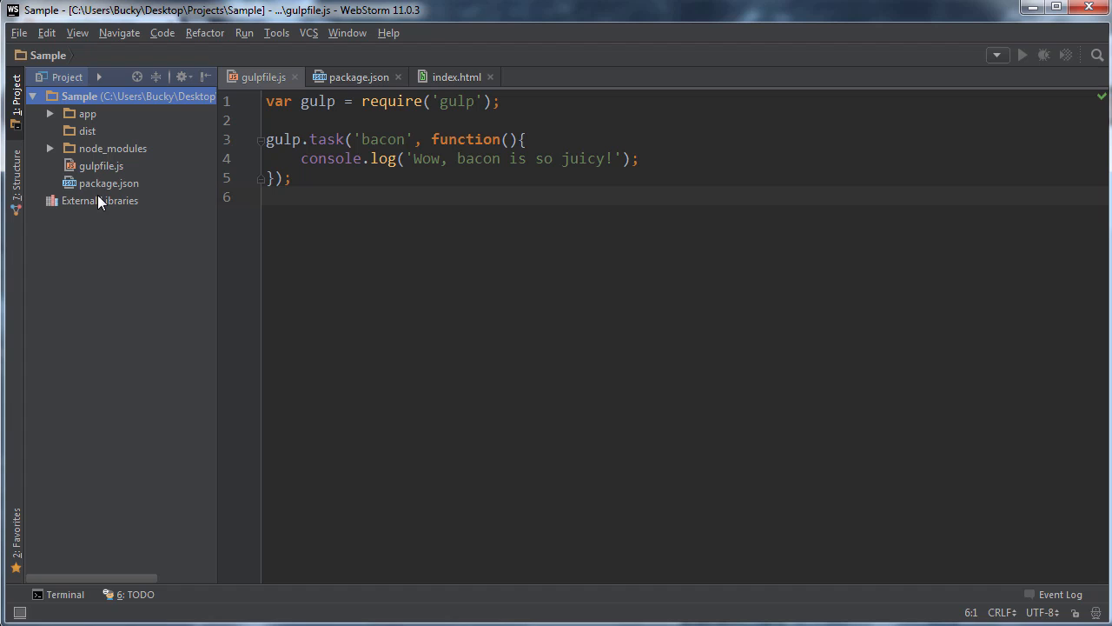
mouse_move(106, 169)
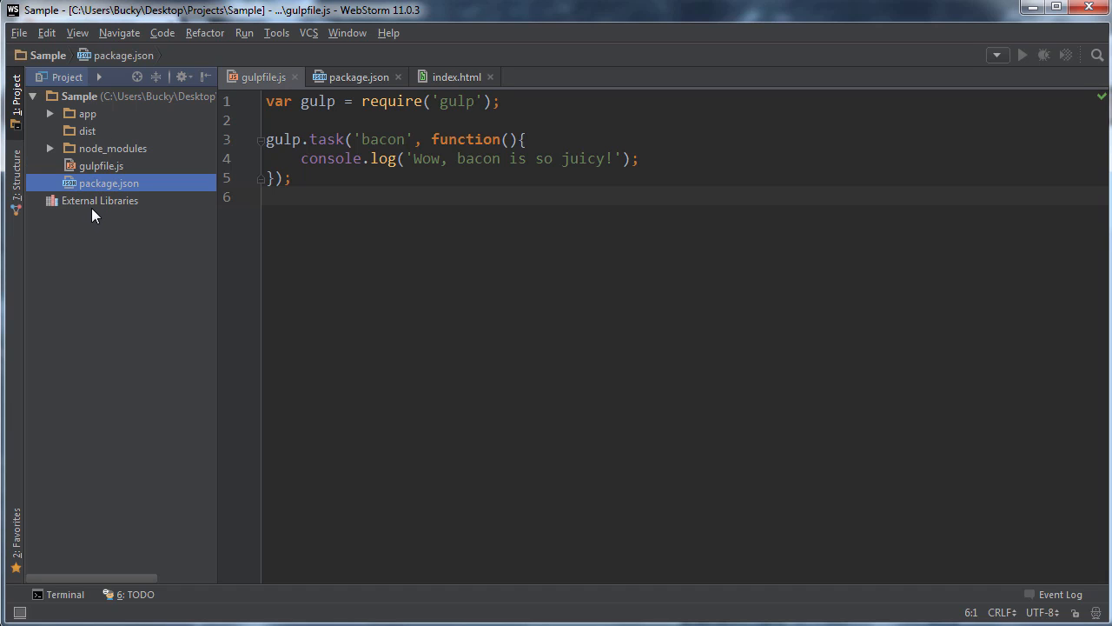
click(101, 166)
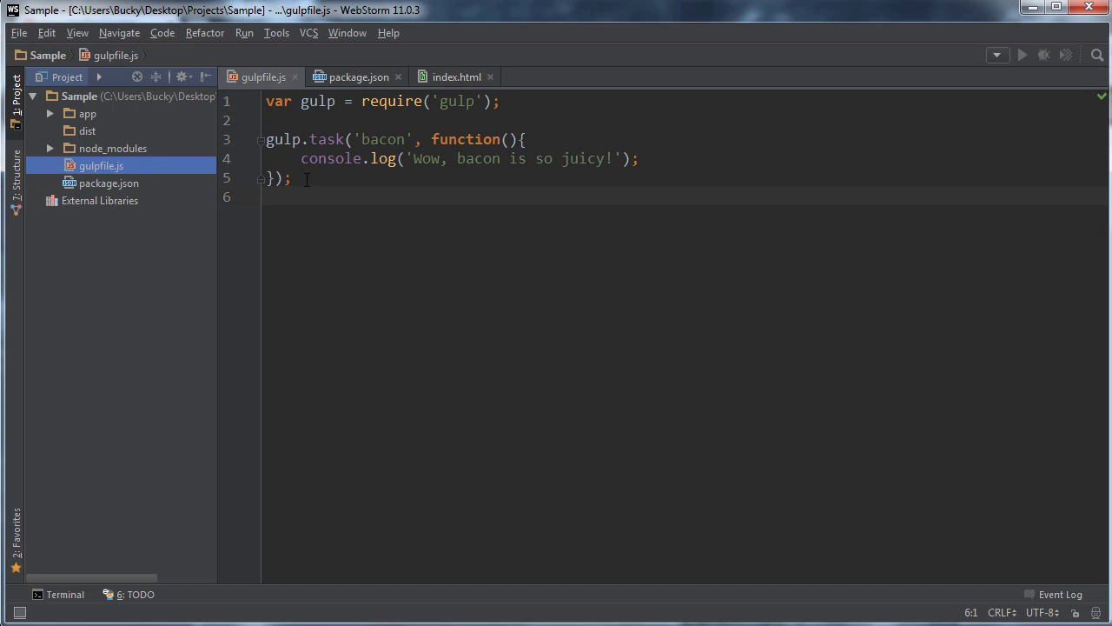
Step: Return the caret to the gulpfile code and show the Terminal panel again
click(293, 179)
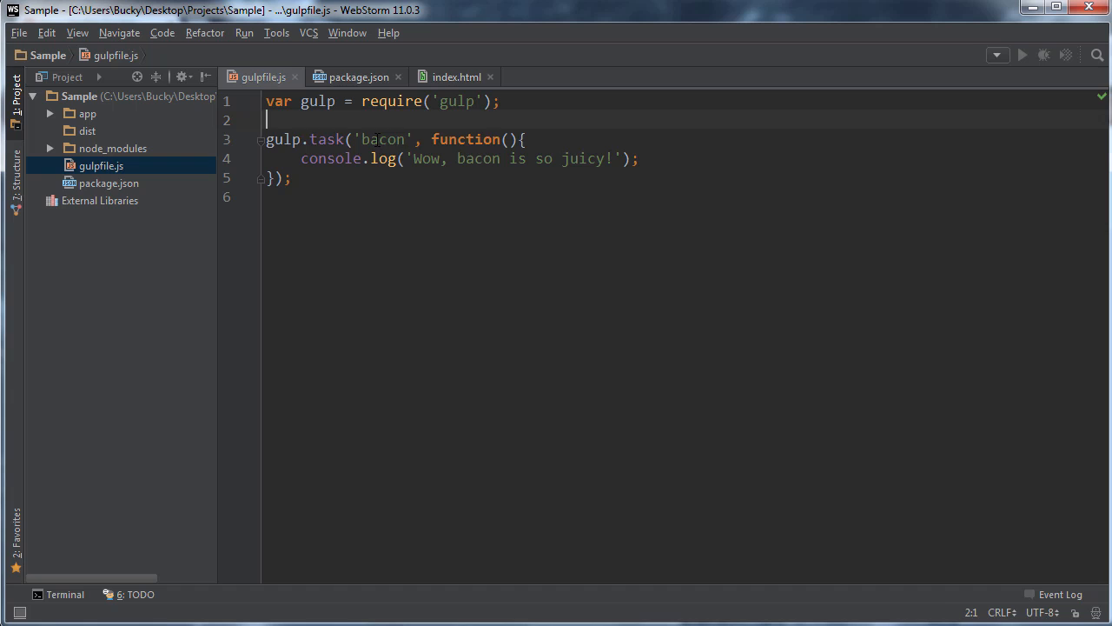
double_click(383, 139)
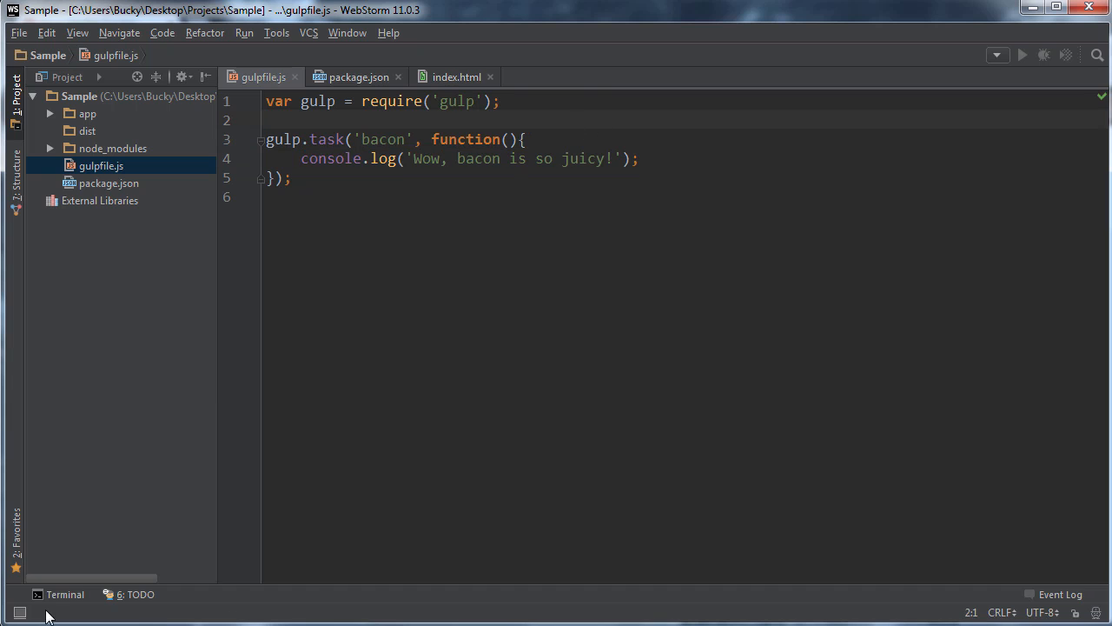
click(60, 593)
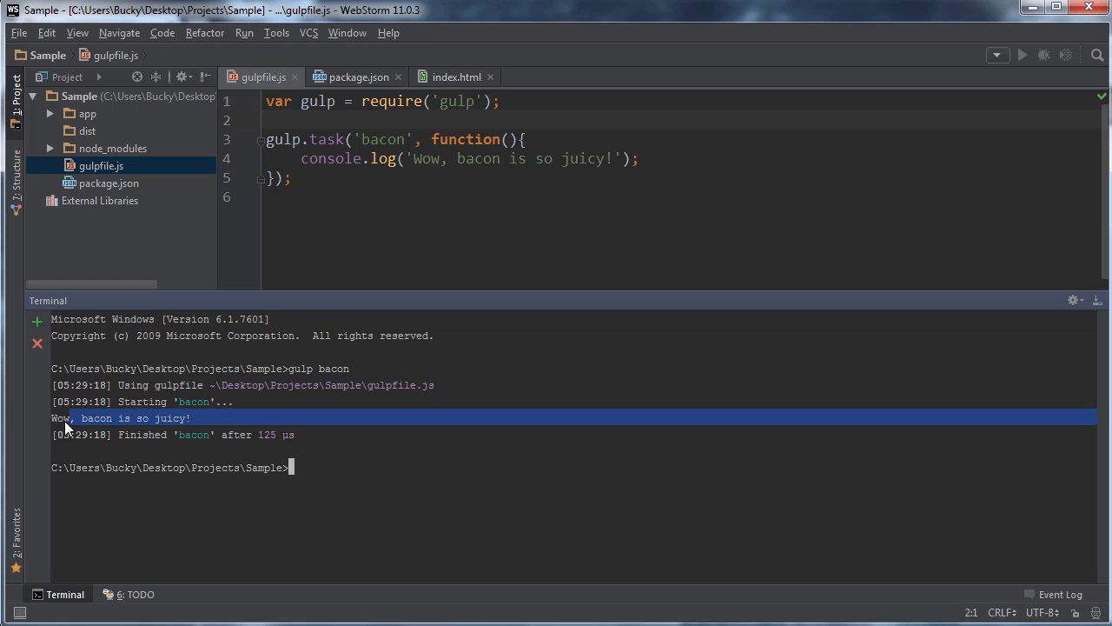
Step: Duplicate the bacon task as frogs, logging 'Frogs aRE COOKL MY CAPS LIOCKL IASDE '
click(65, 594)
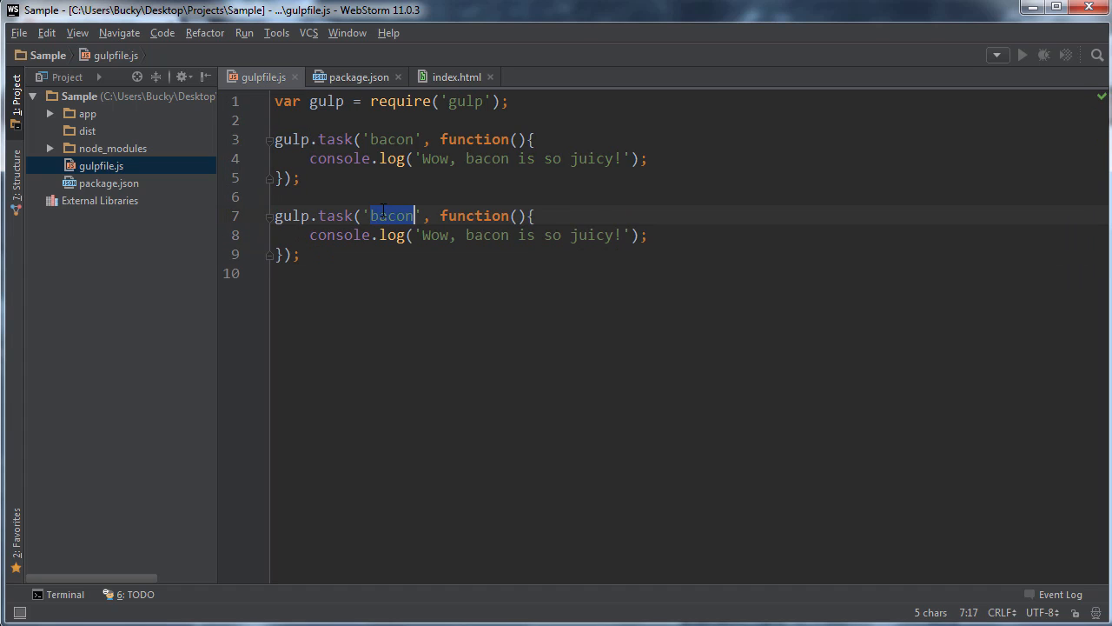
text(frogs)
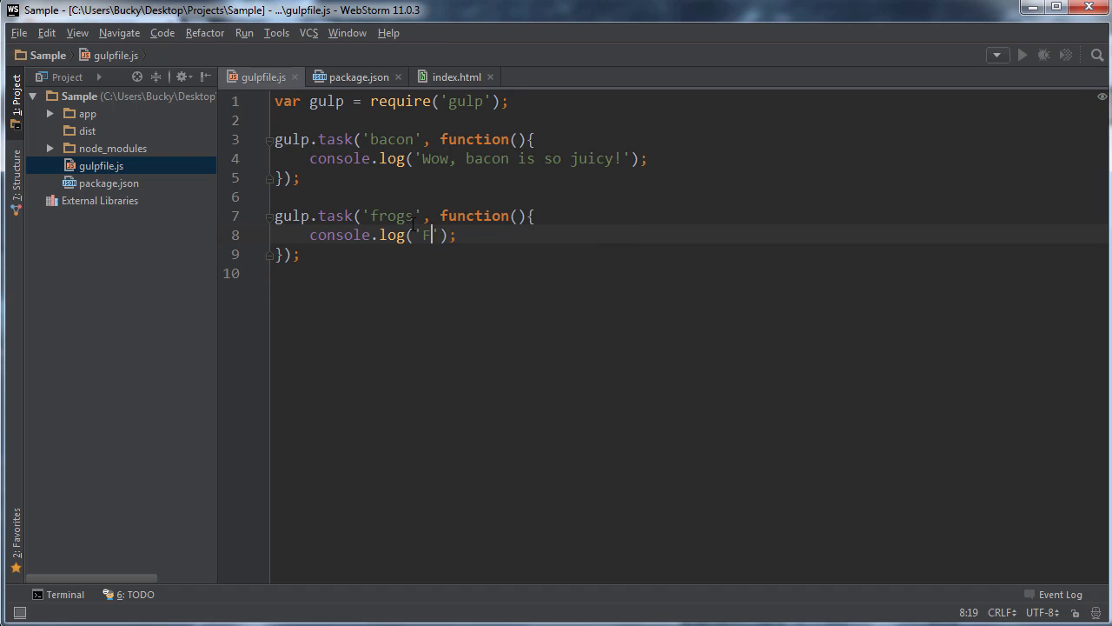
text(rogs aRE COO)
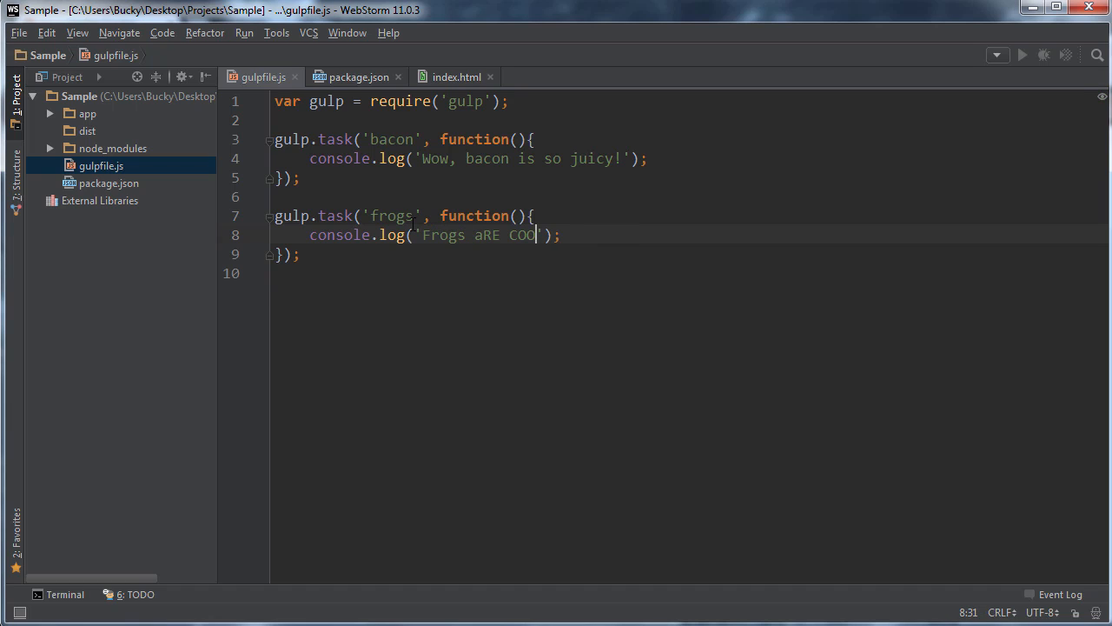
text(L MY CAPS)
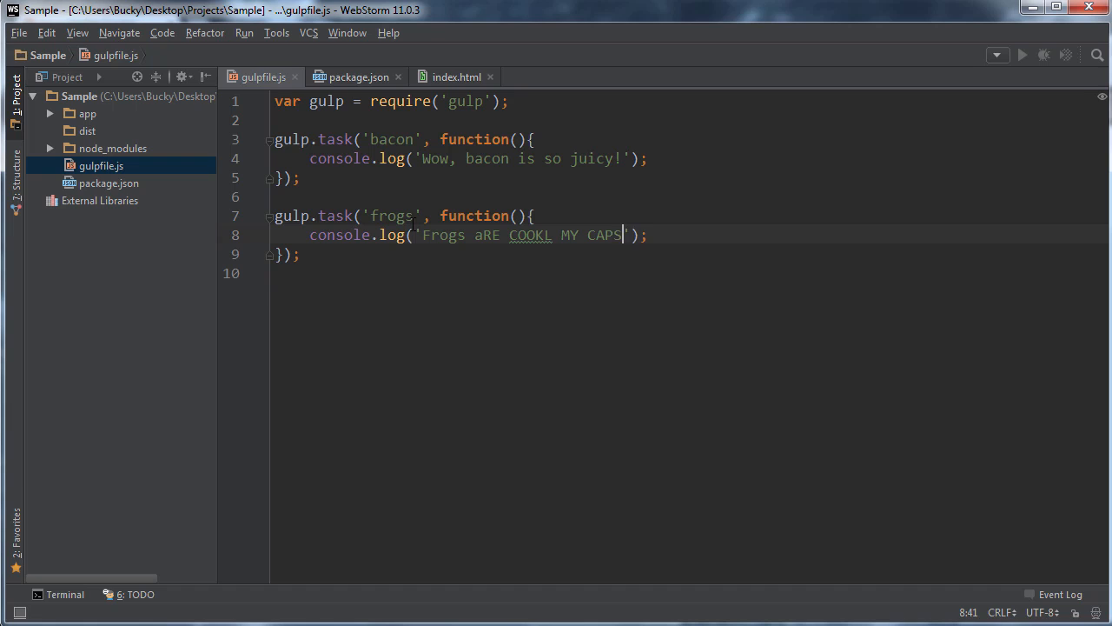
text(LIOCKL IASDF)
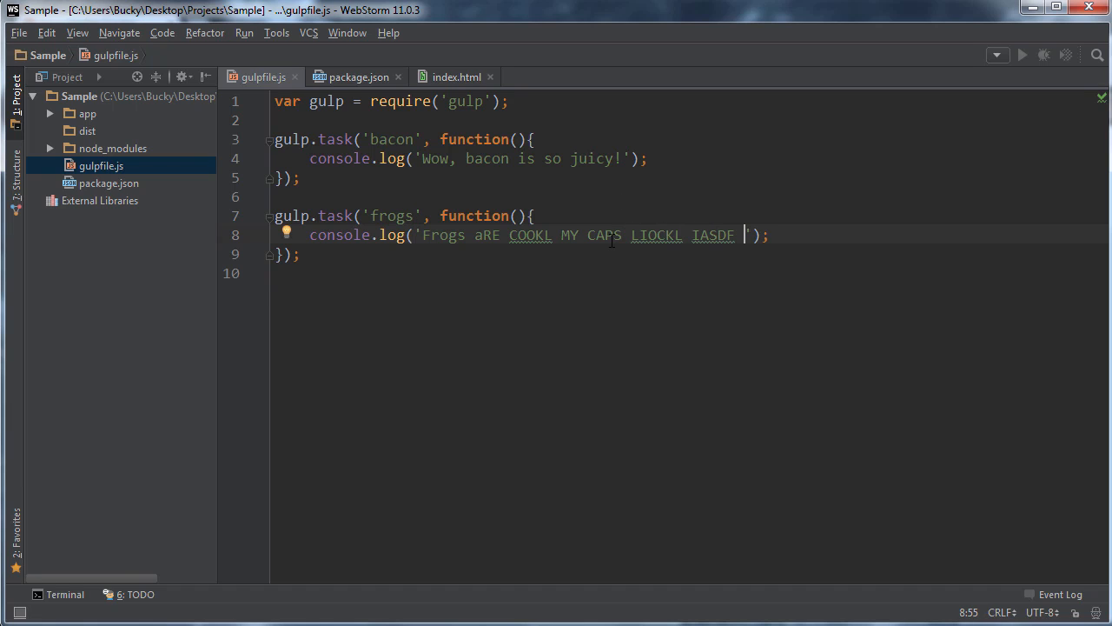
click(276, 196)
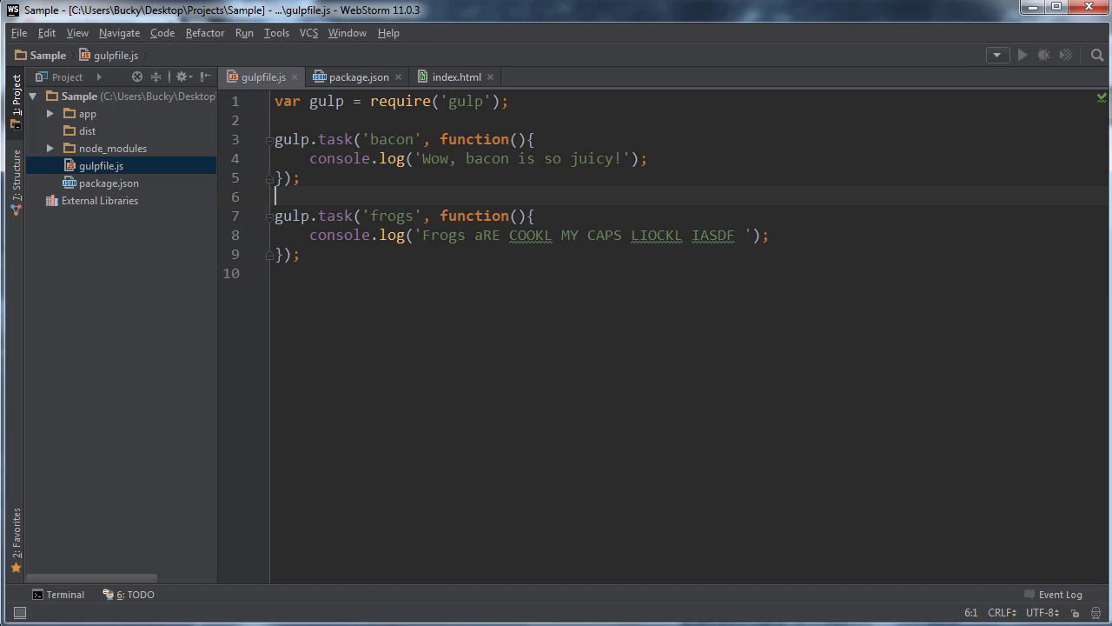
Step: Clear the terminal prompt and run gulp frogs to print the frogs message
click(64, 593)
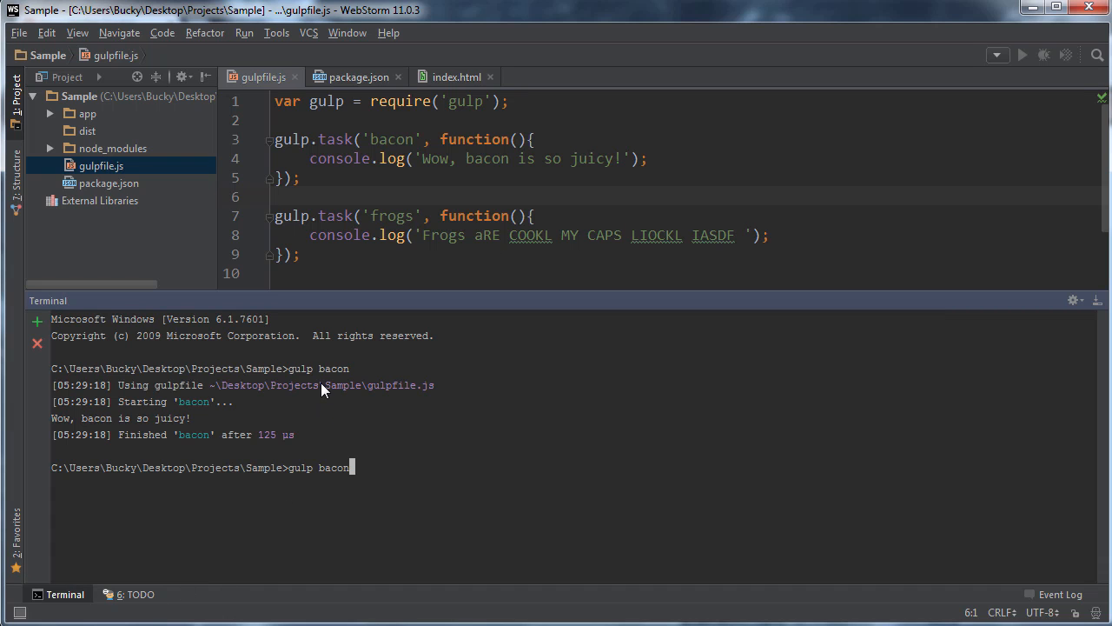
key(BackSpace)
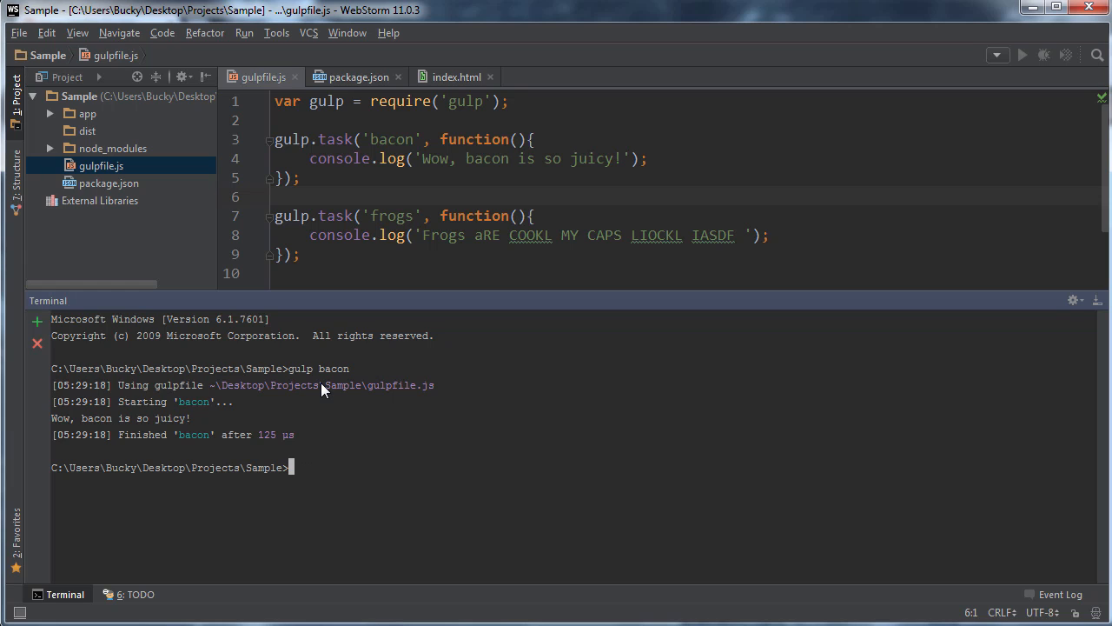
text(G)
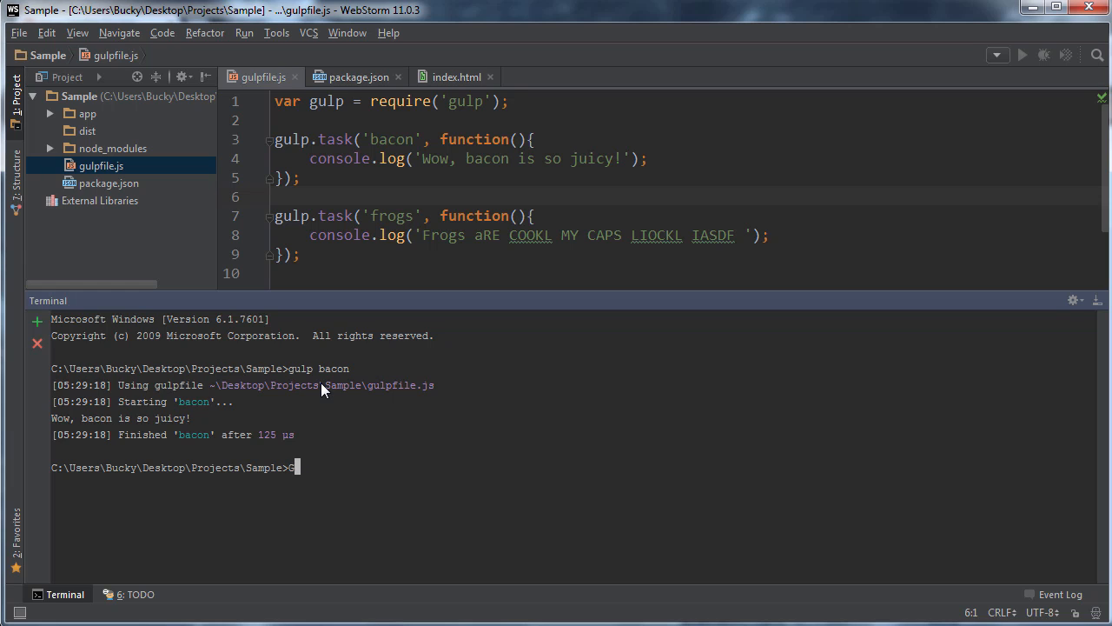
text(gulp frogs)
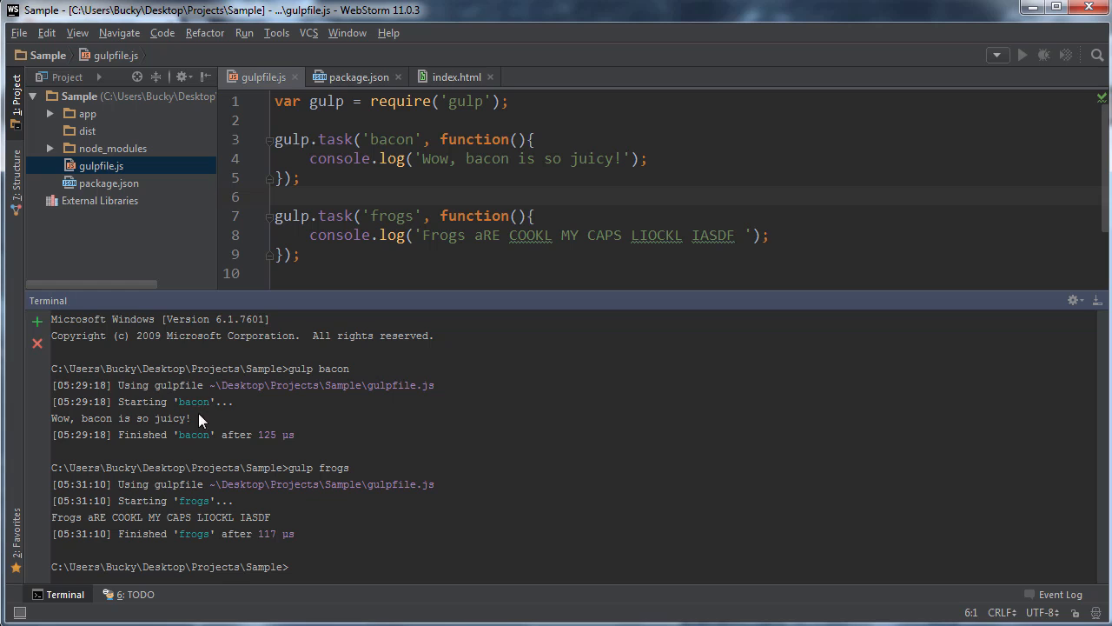
mouse_move(181, 485)
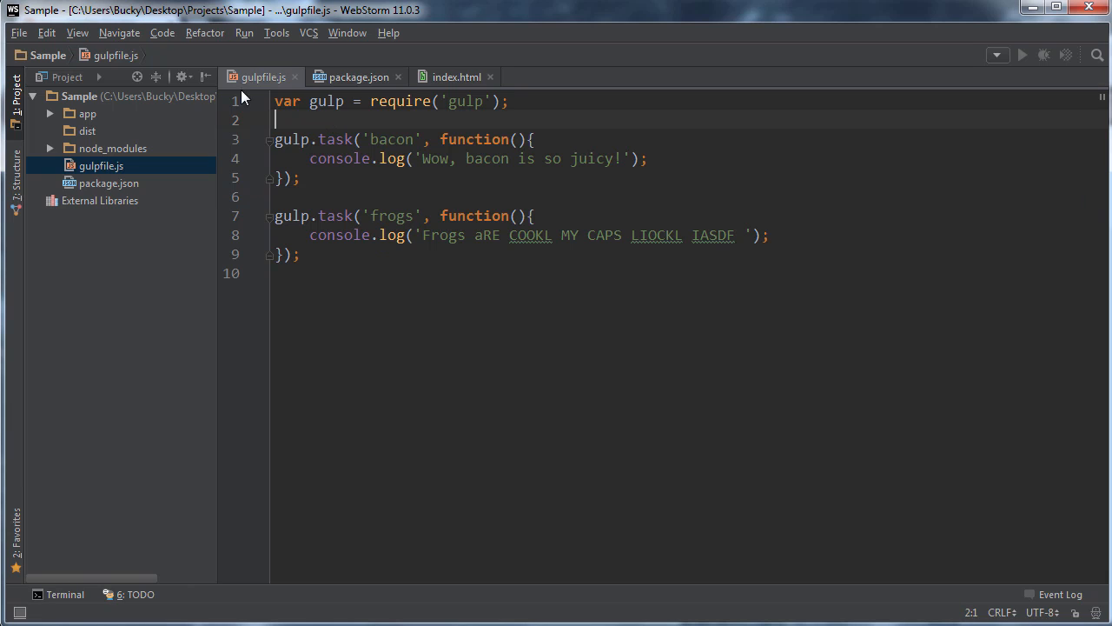
mouse_move(419, 172)
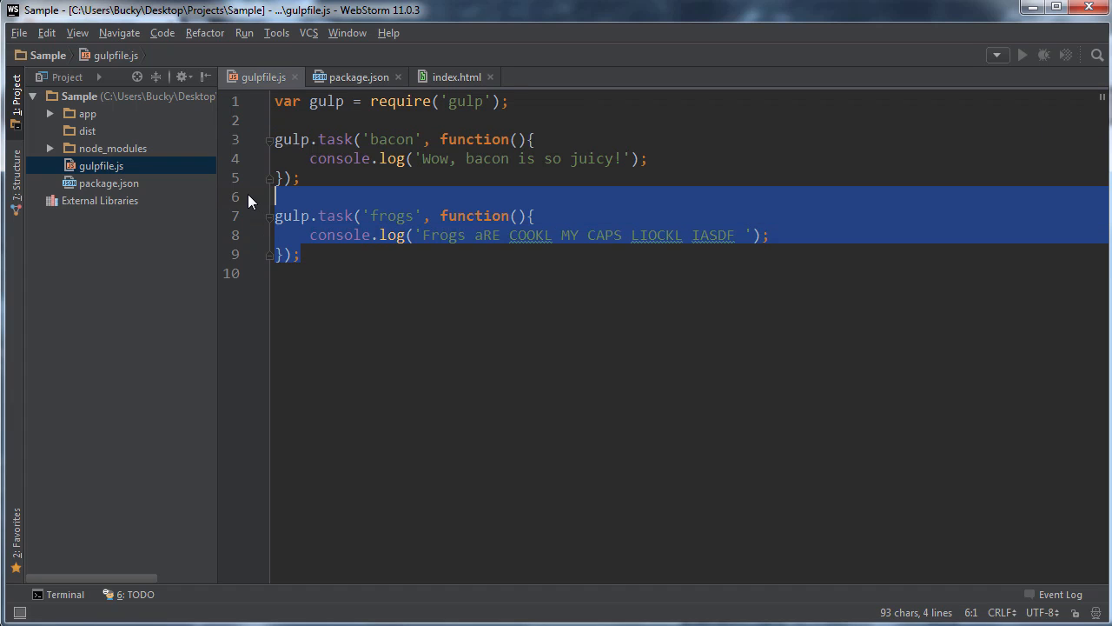
Step: Delete the selected frogs task block (lines 6–9) and return the caret to line two
key(Delete)
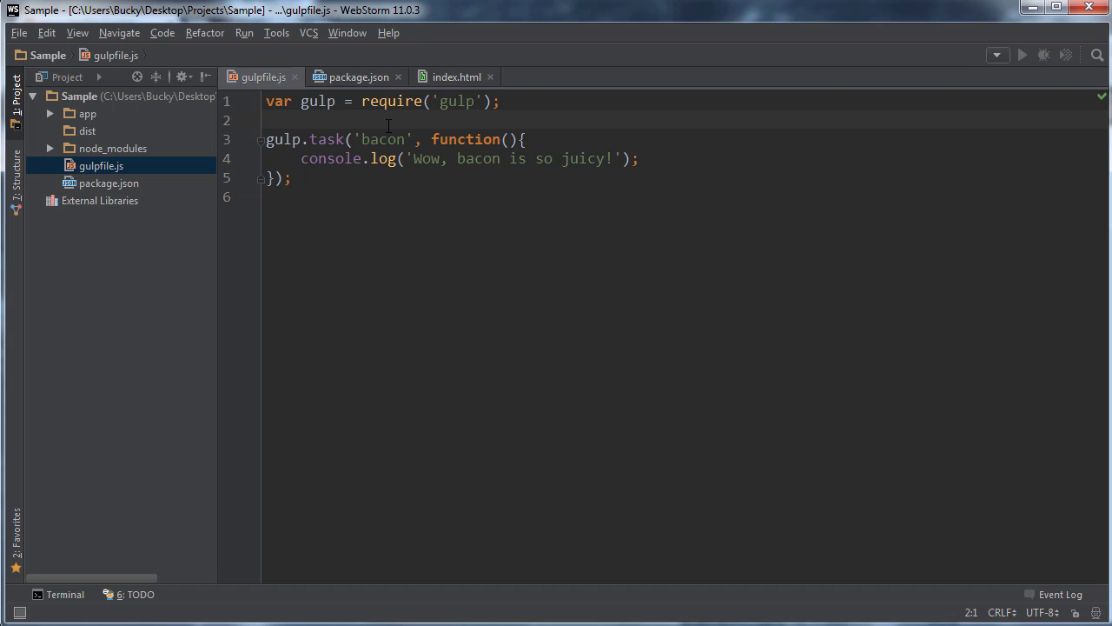
click(266, 120)
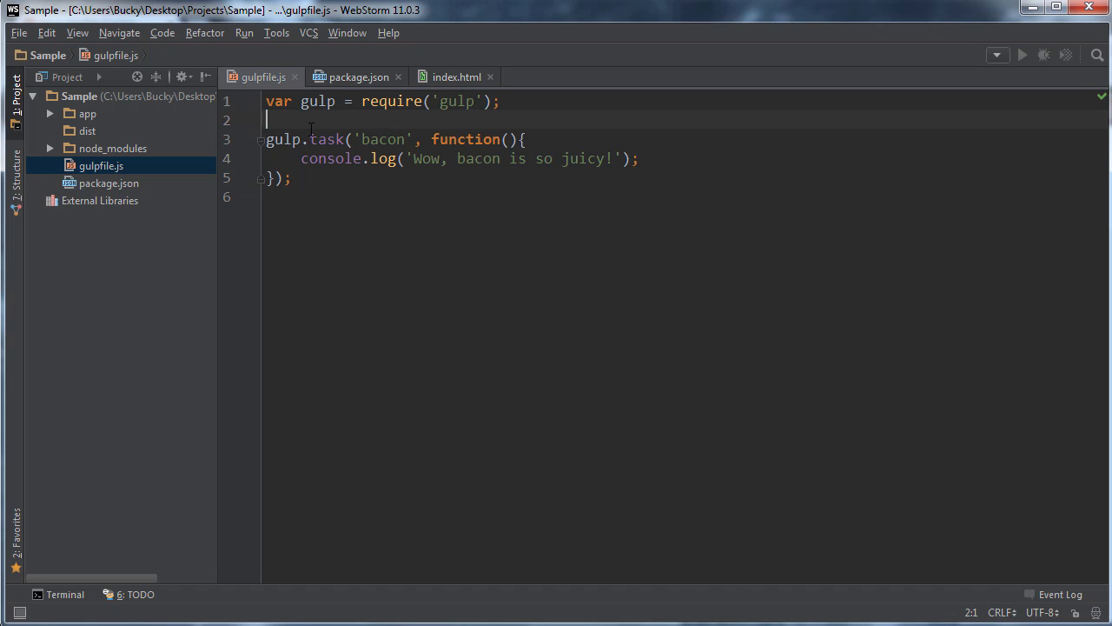
mouse_move(365, 227)
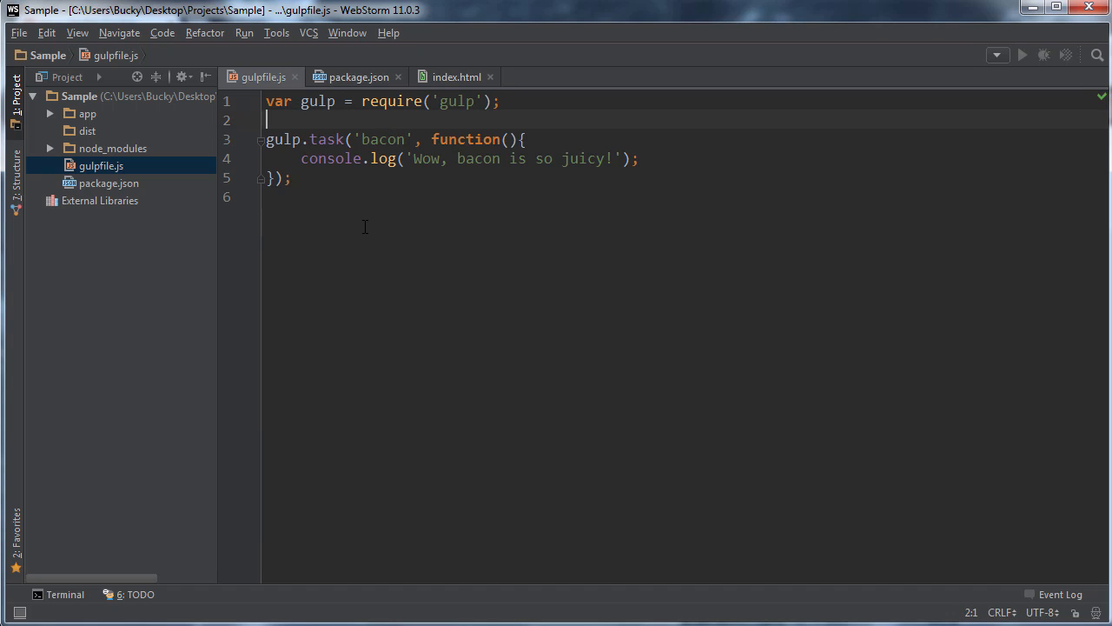